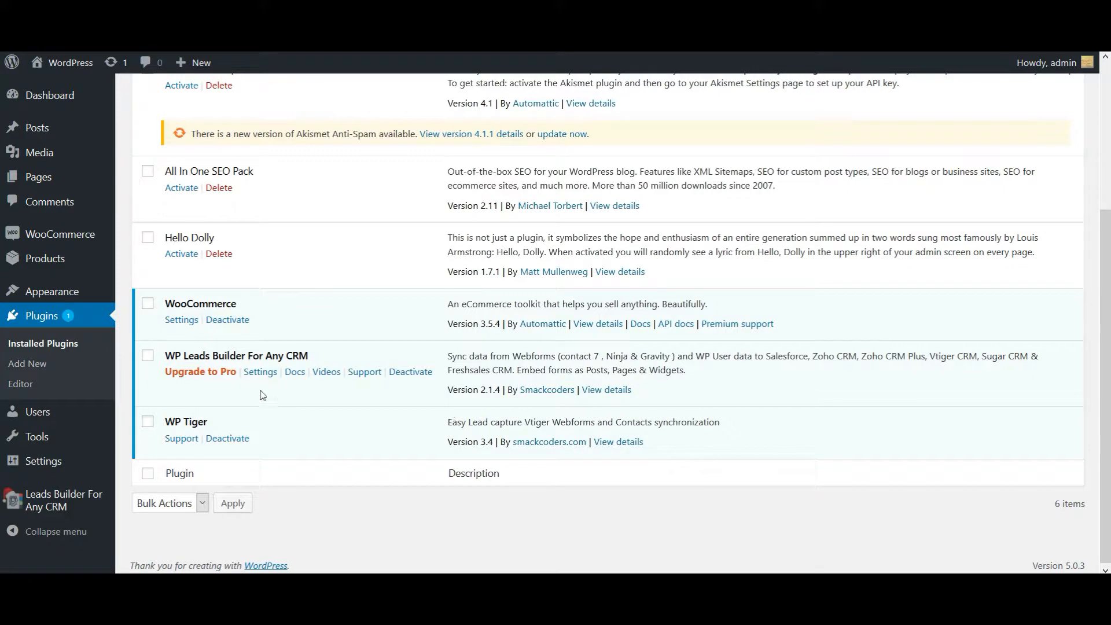
pyautogui.moveTo(297, 354)
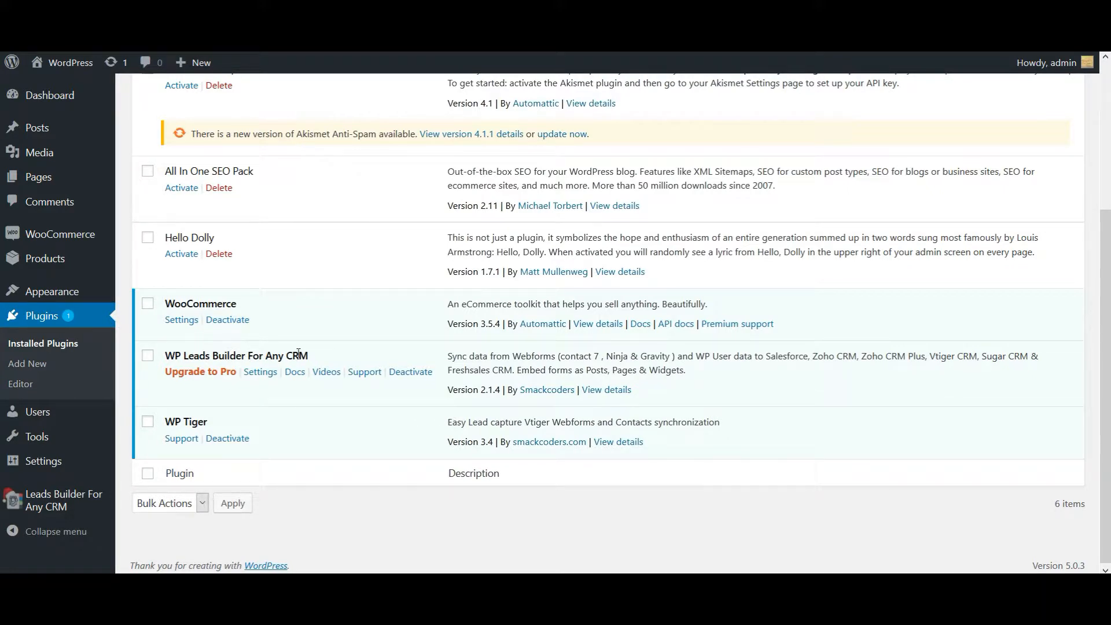
pyautogui.moveTo(171, 418)
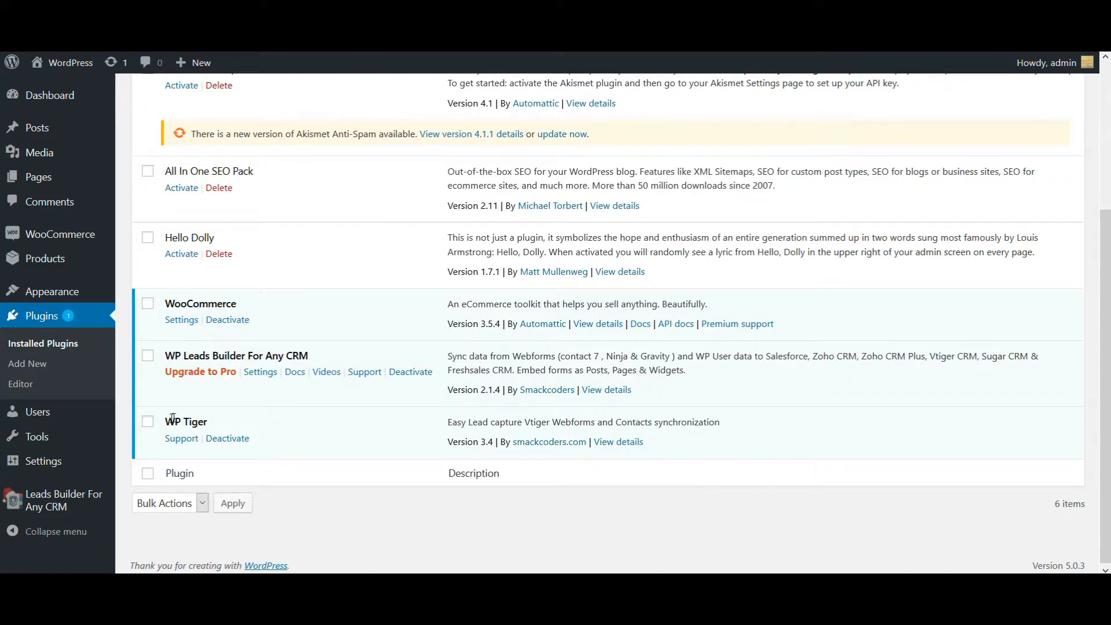
pyautogui.moveTo(229, 424)
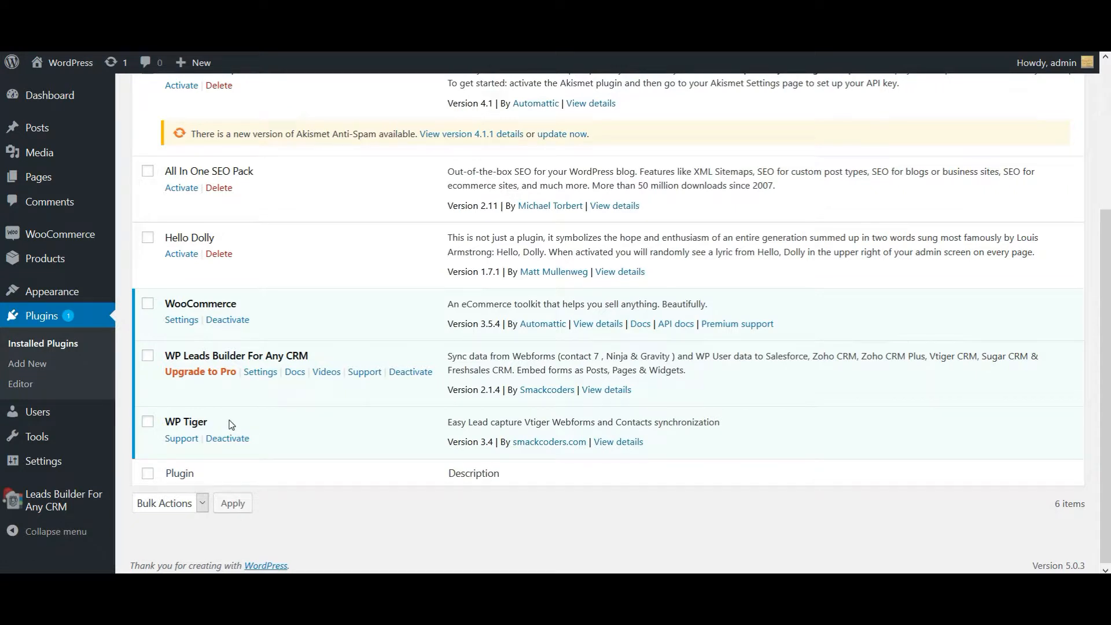
pyautogui.click(63, 500)
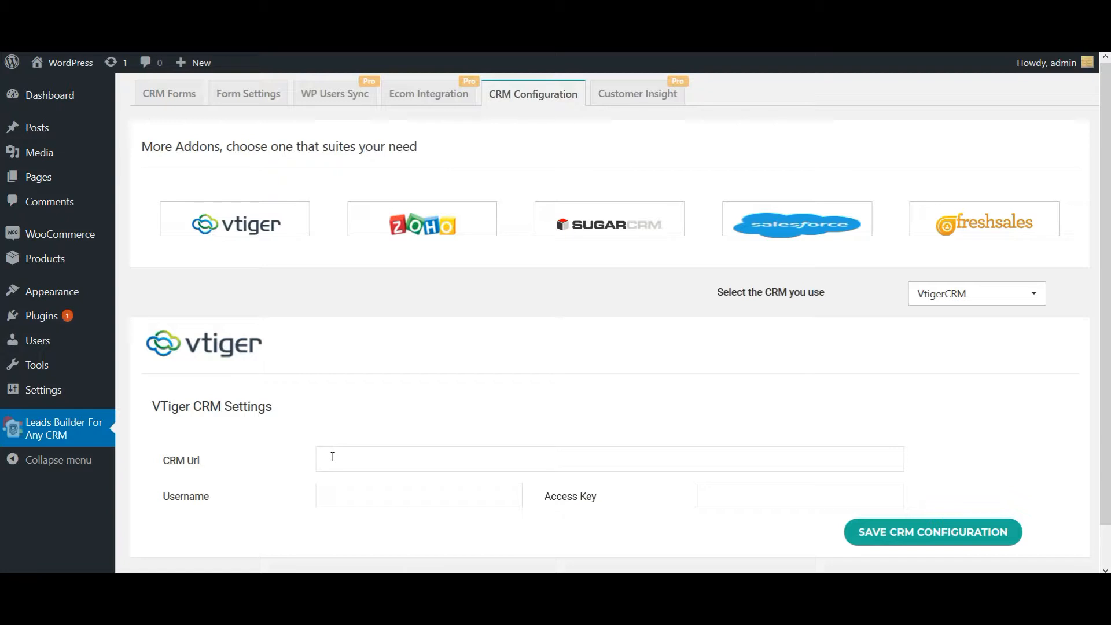
pyautogui.write('https://demo.smackcoders.com/vtiger')
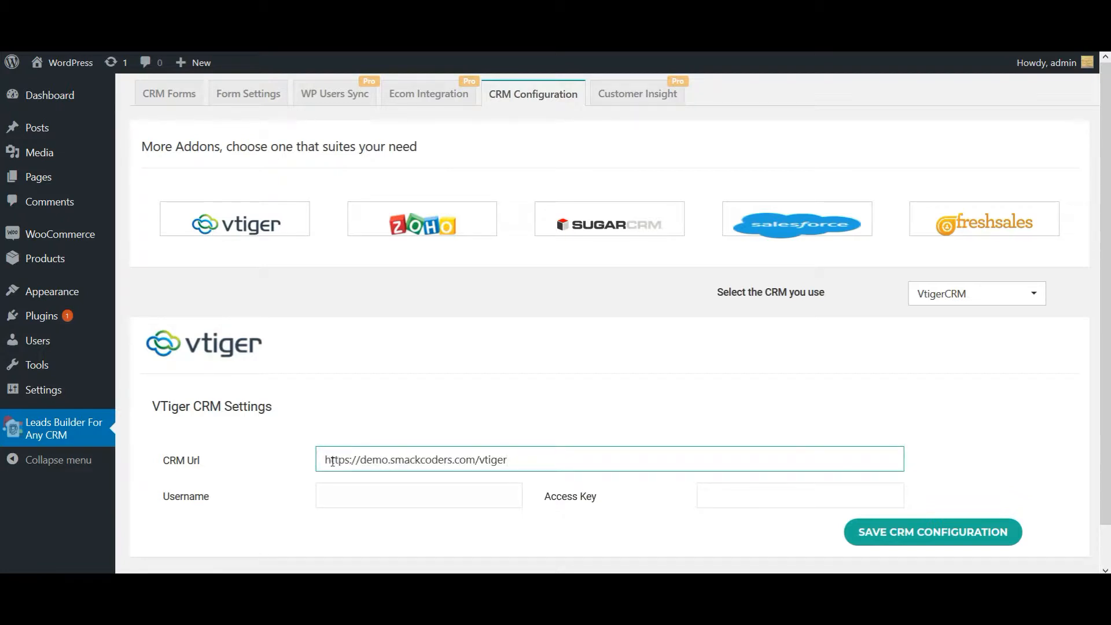
pyautogui.write('adm')
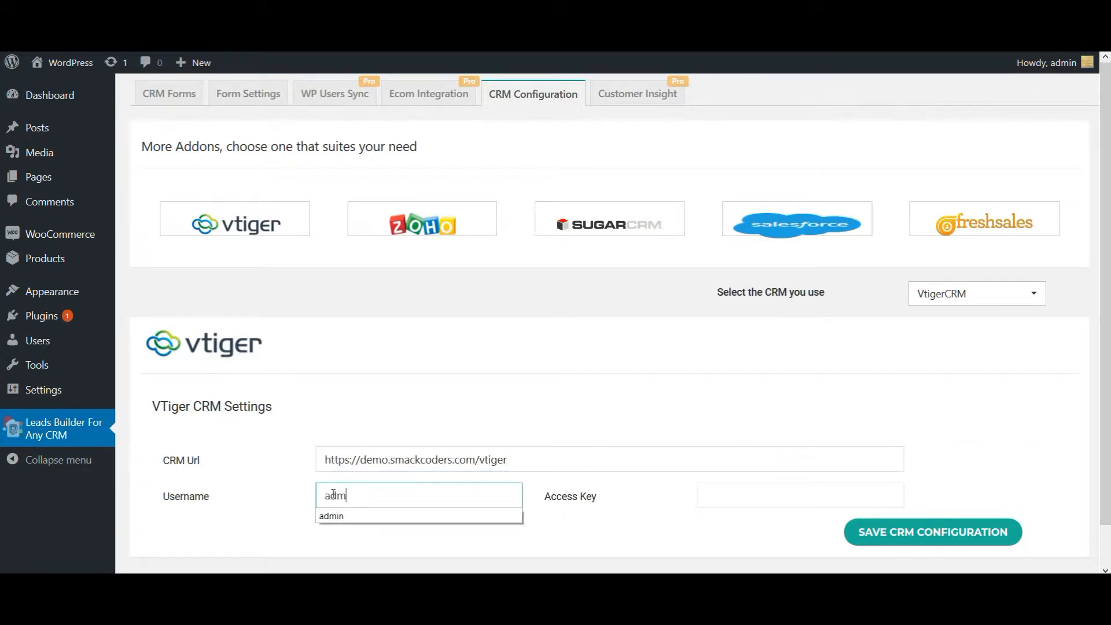
pyautogui.click(800, 494)
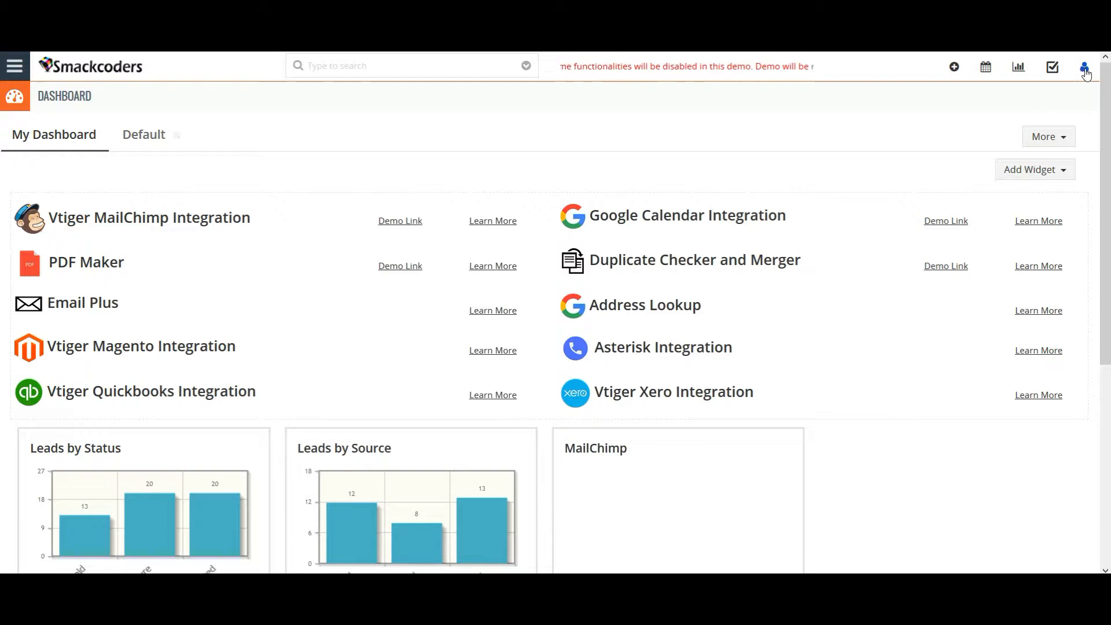
# - In My Preferences, select the Access Key value under User Advanced Options to copy it
pyautogui.click(1083, 67)
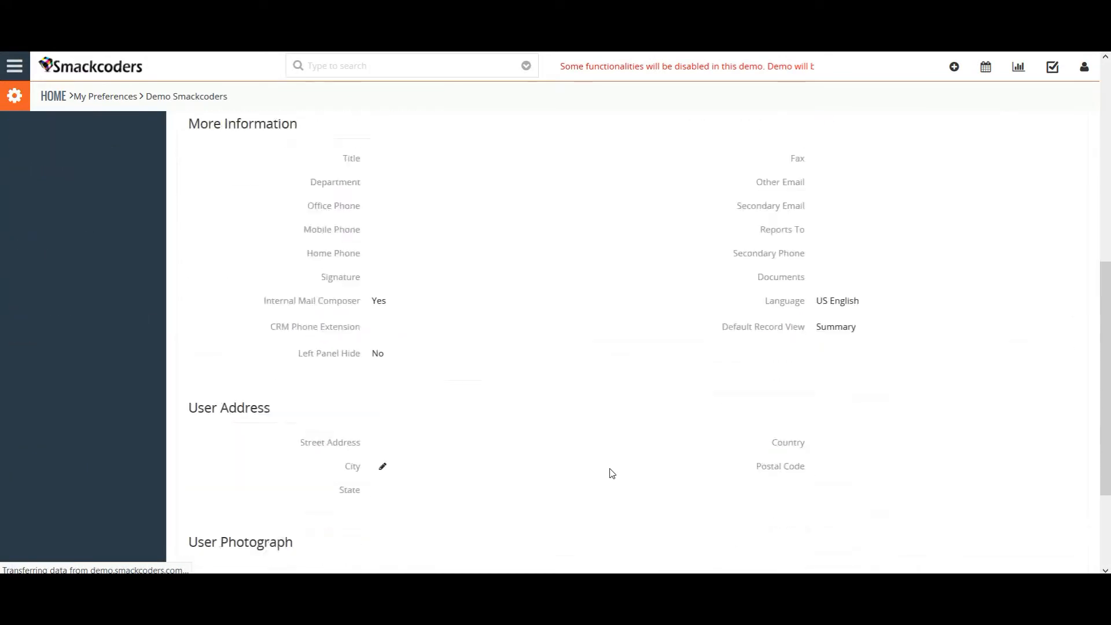
pyautogui.scroll(-3)
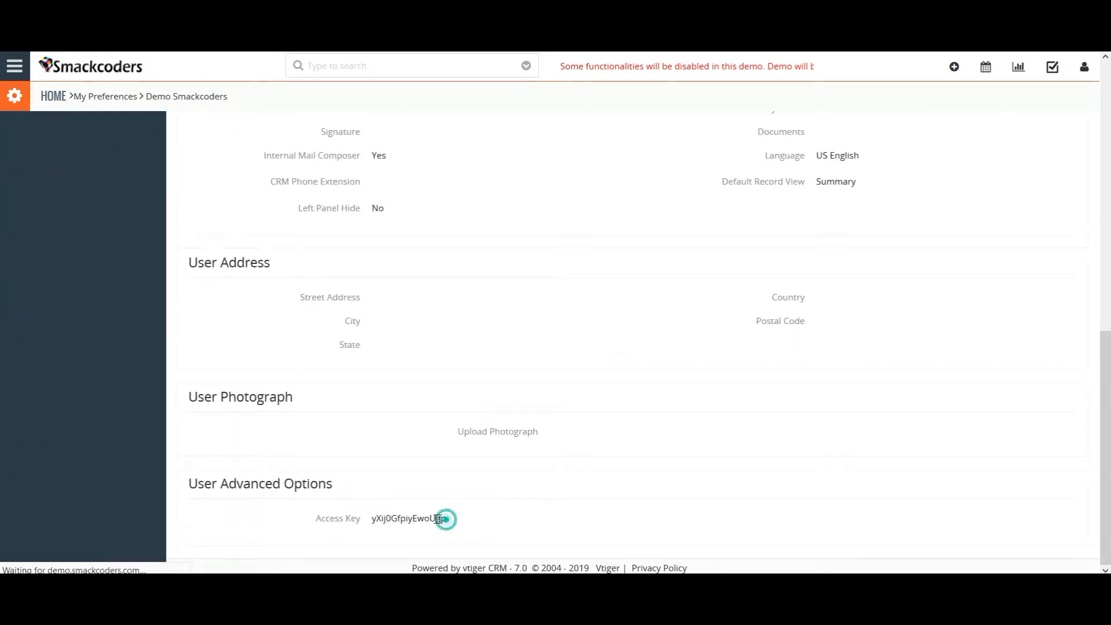
pyautogui.doubleClick(408, 519)
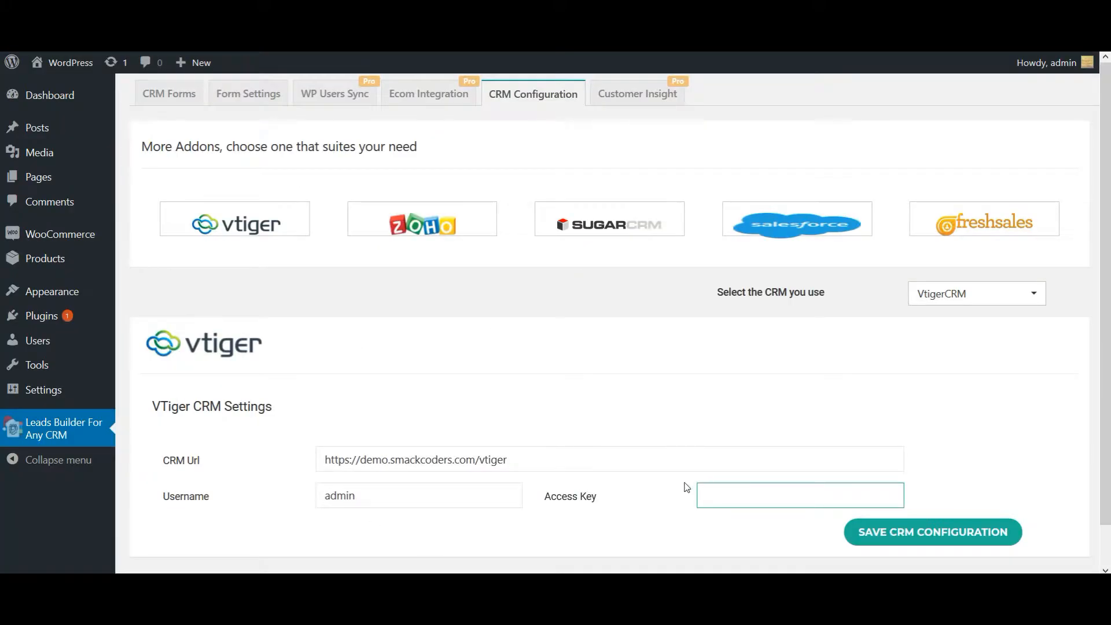
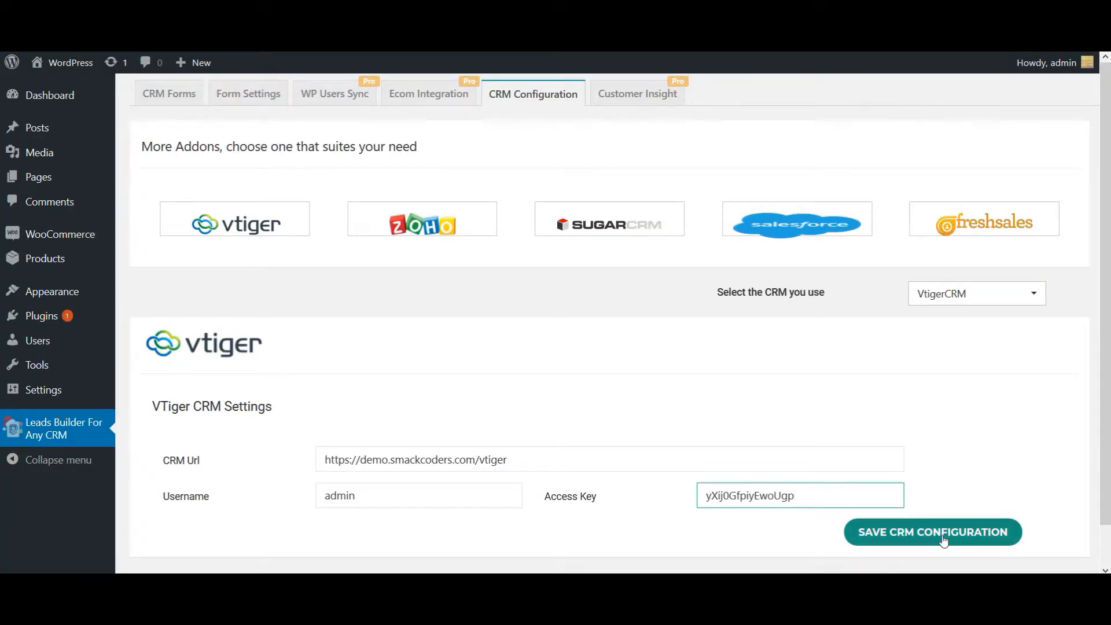
pyautogui.click(933, 533)
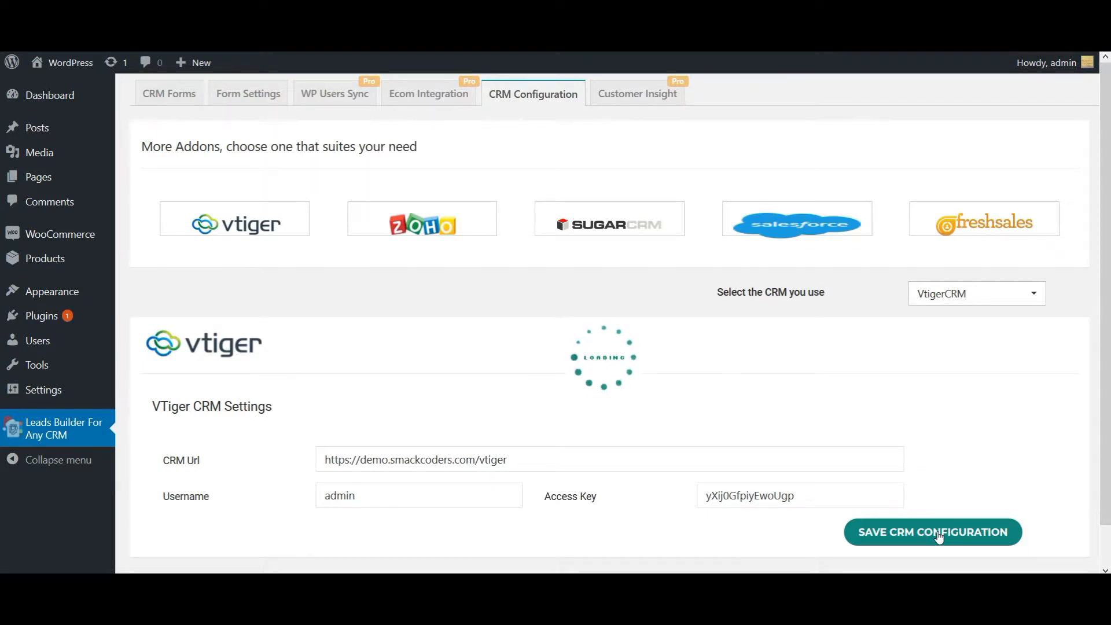
pyautogui.click(933, 533)
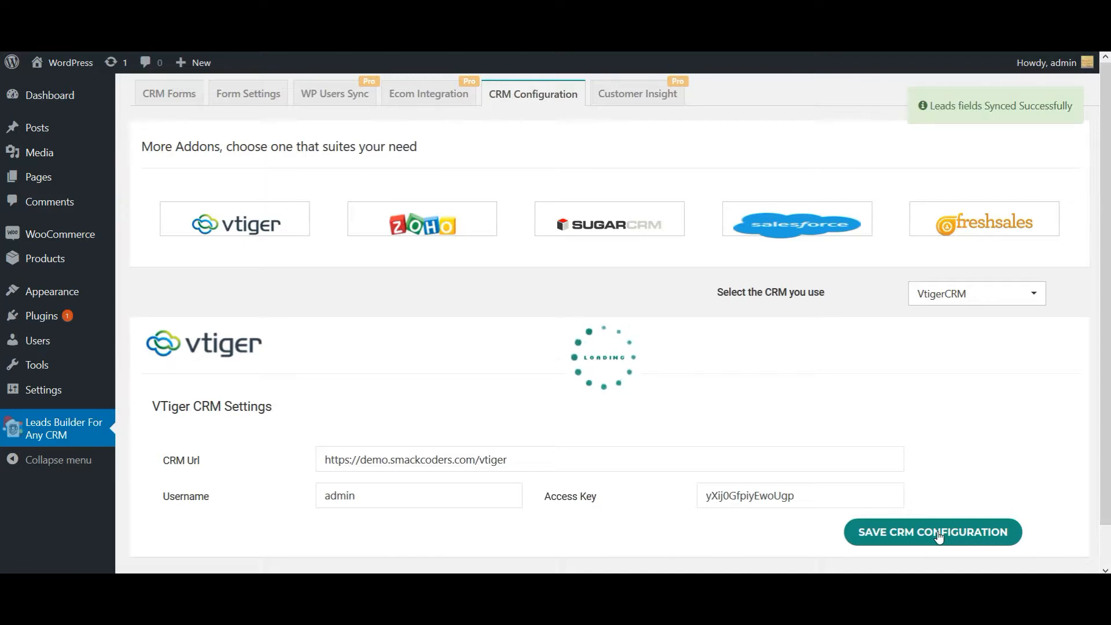
pyautogui.click(931, 532)
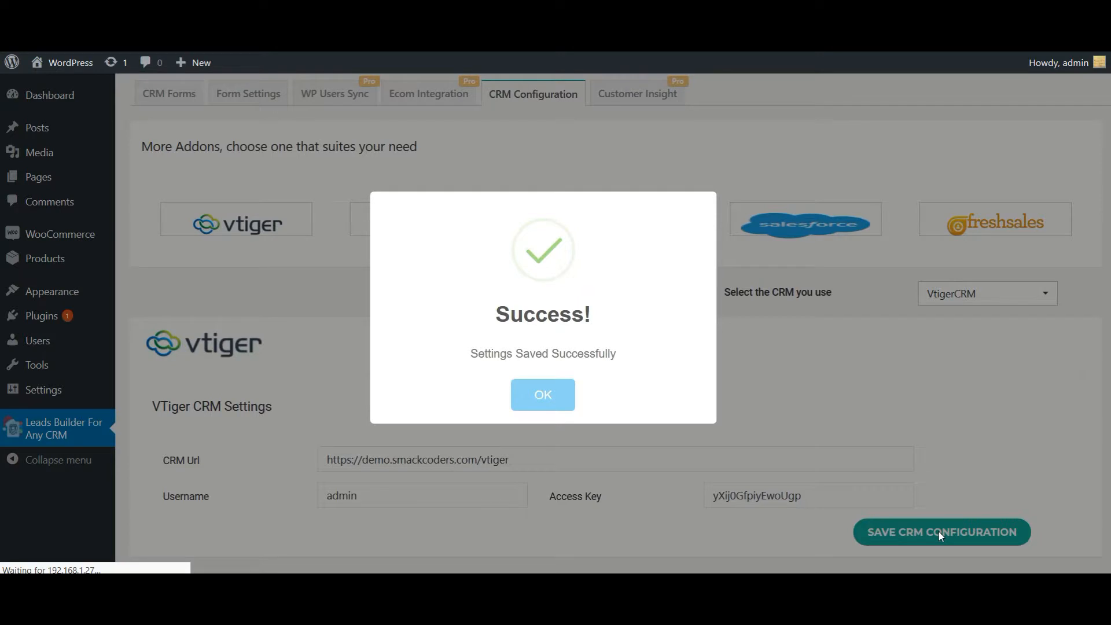
pyautogui.click(542, 394)
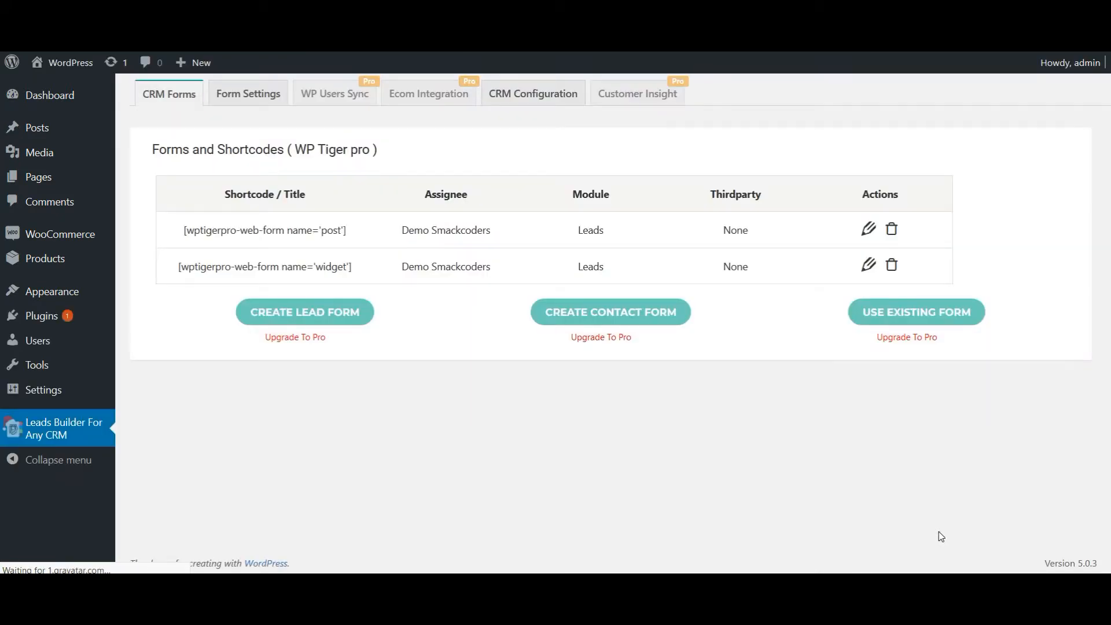
pyautogui.moveTo(586, 456)
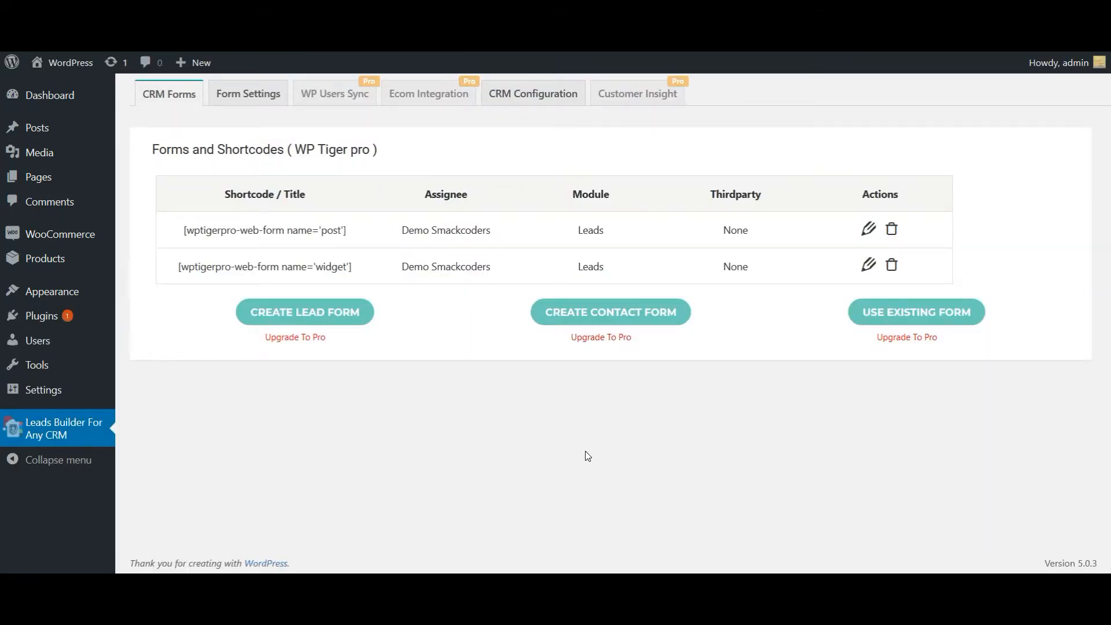
pyautogui.moveTo(401, 236)
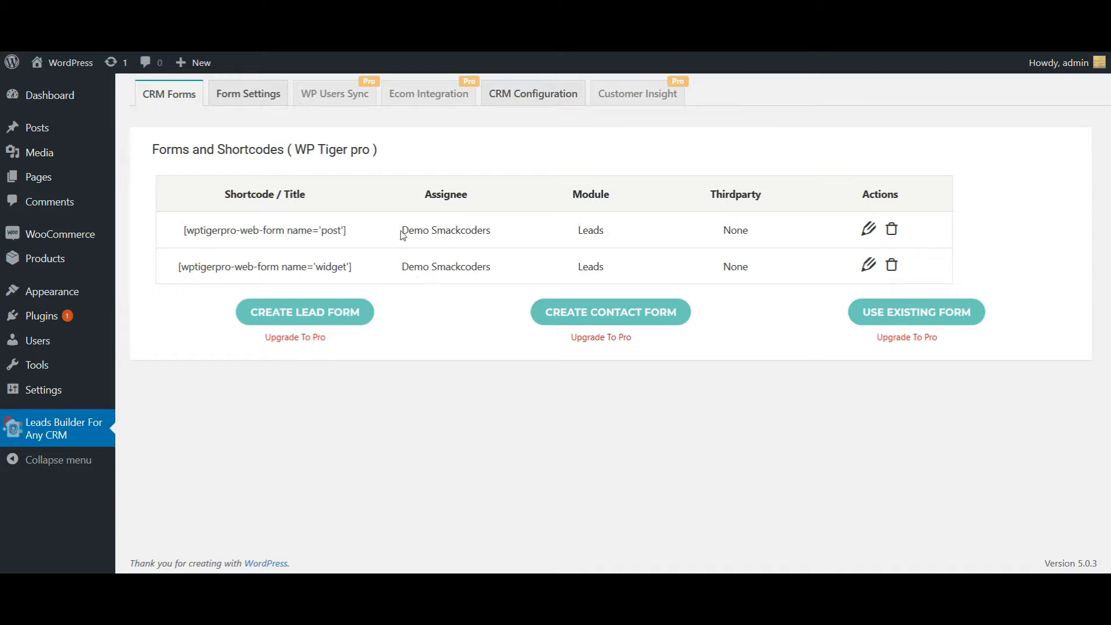
pyautogui.moveTo(371, 268)
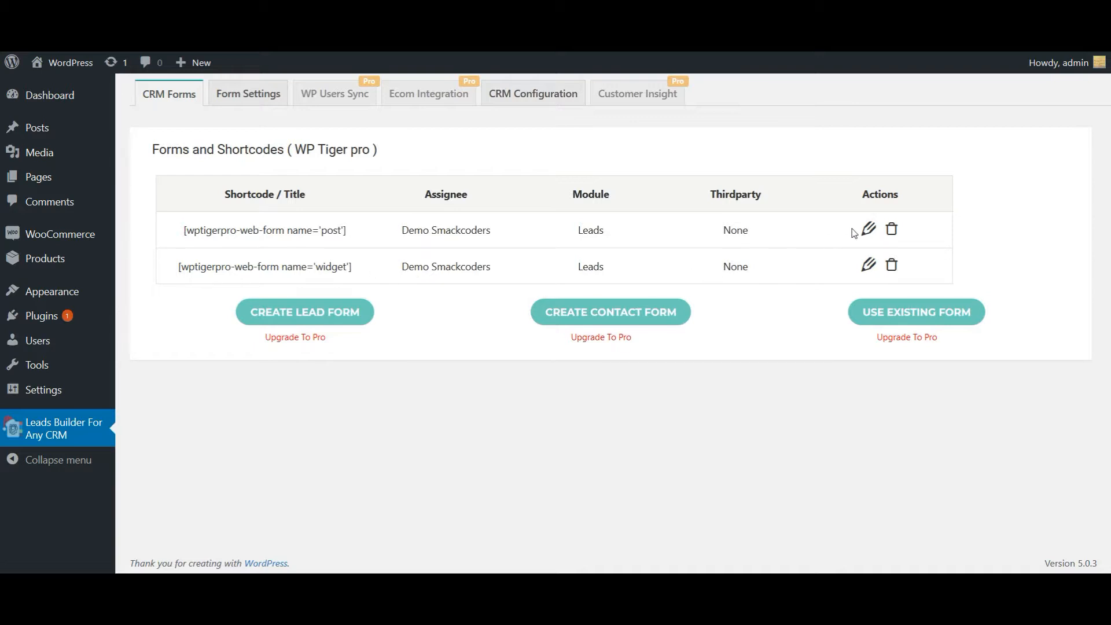
# - Edit the [wptigerpro-web-form name='post'] form from the CRM Forms list
pyautogui.click(867, 229)
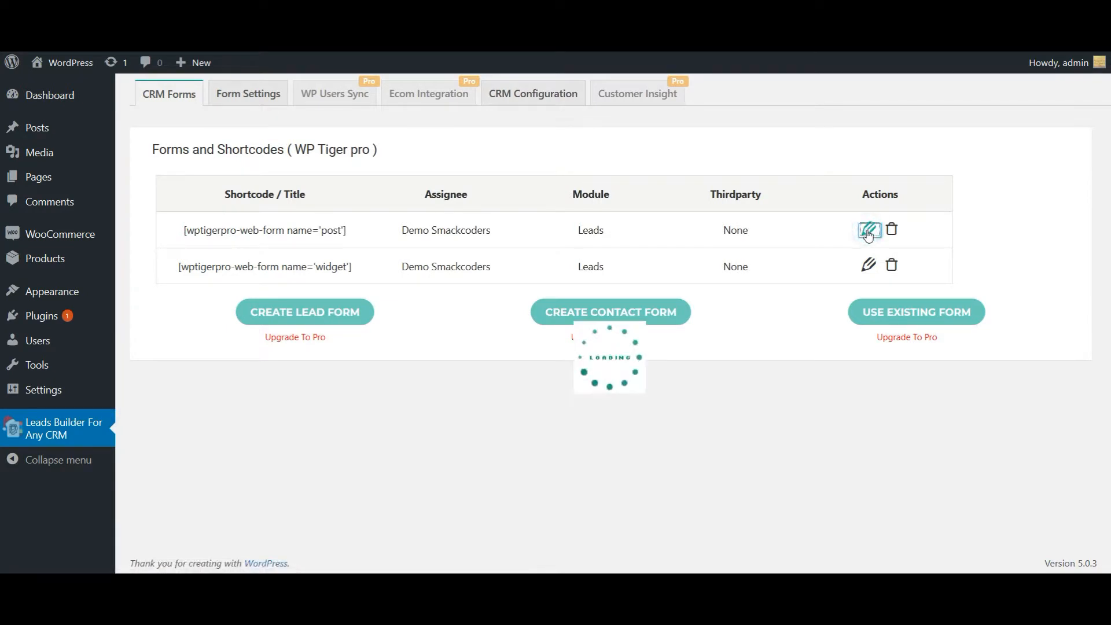
# - Tick Mobile Phone, Primary Email and Country in the Field Settings list
pyautogui.click(868, 231)
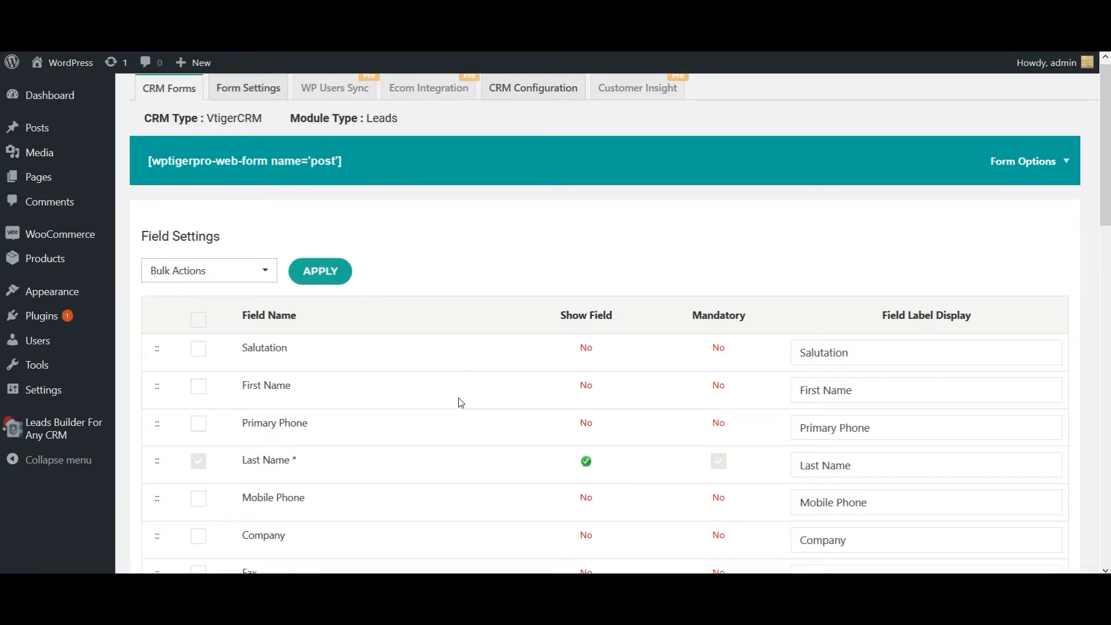
pyautogui.scroll(-3)
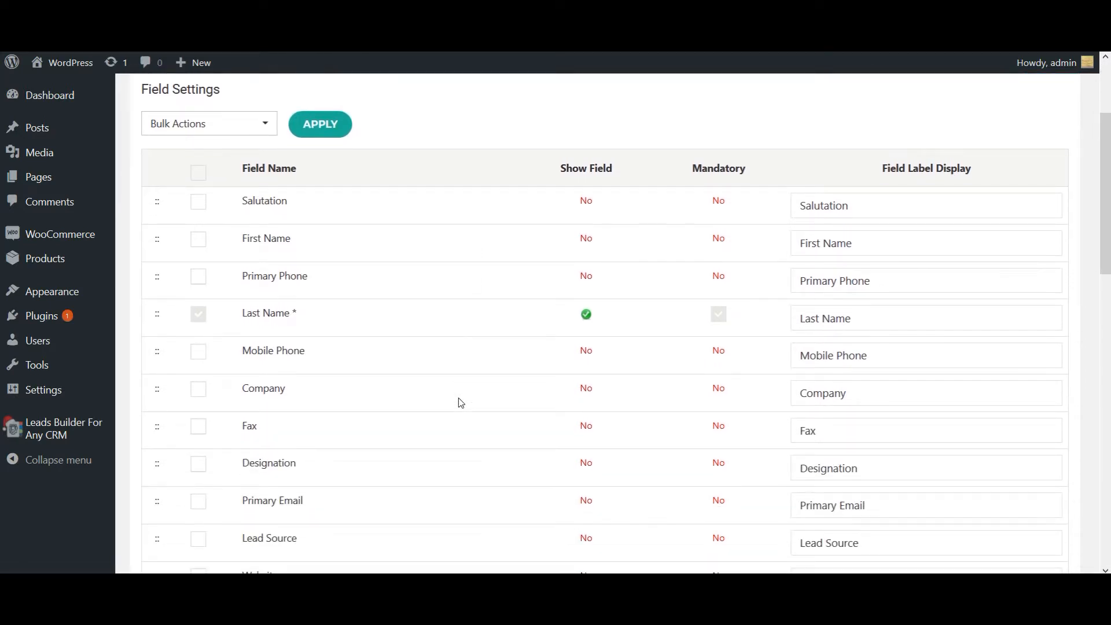
pyautogui.scroll(-3)
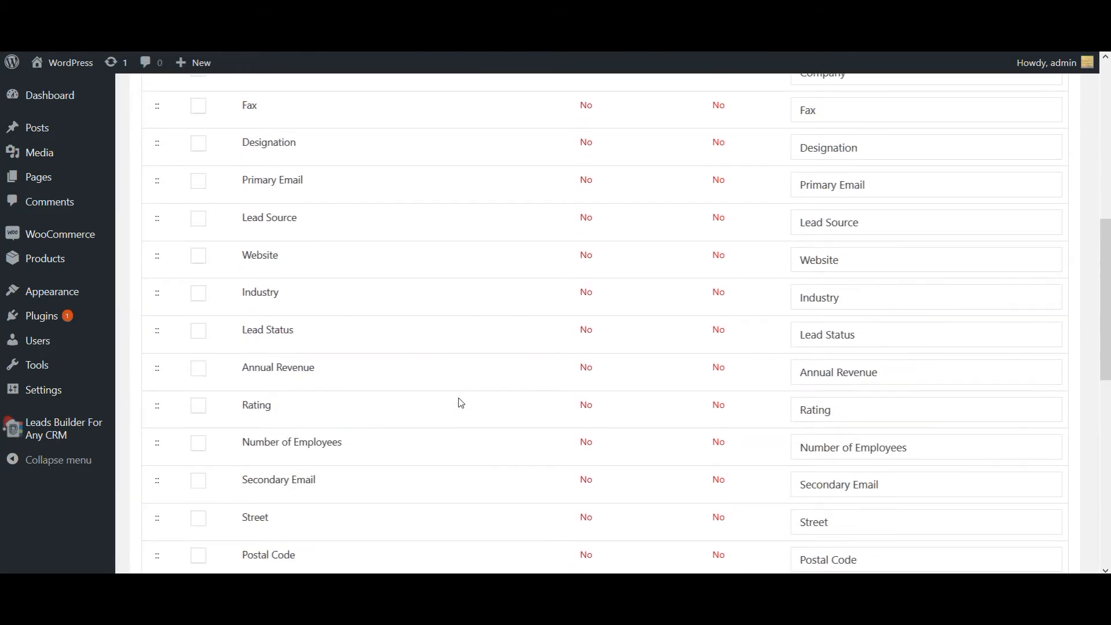
pyautogui.scroll(3)
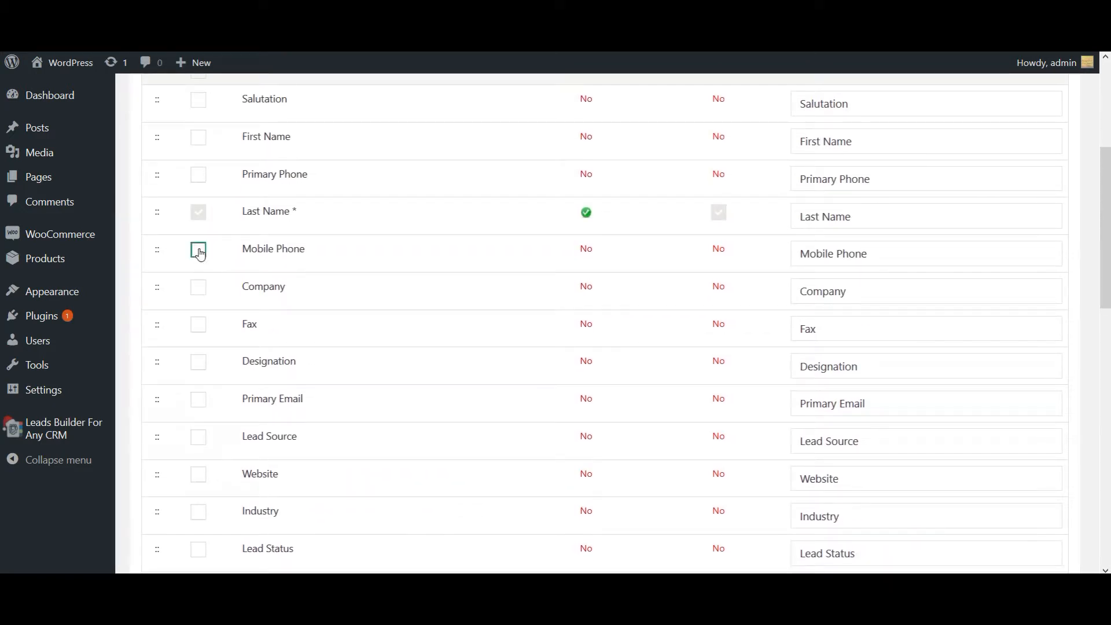
pyautogui.scroll(-3)
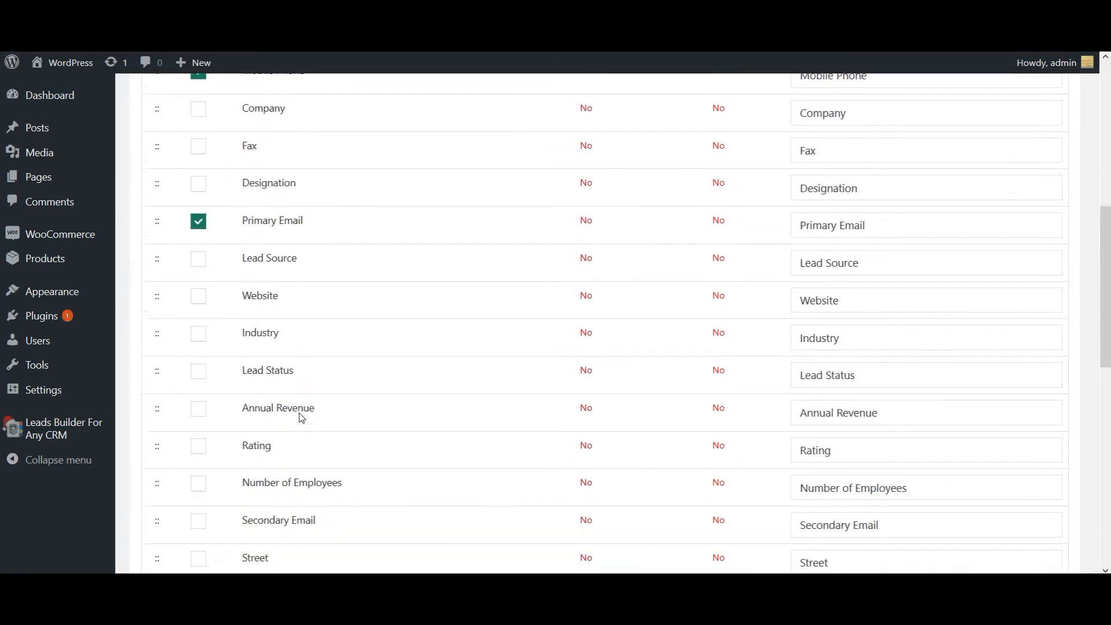
pyautogui.scroll(-3)
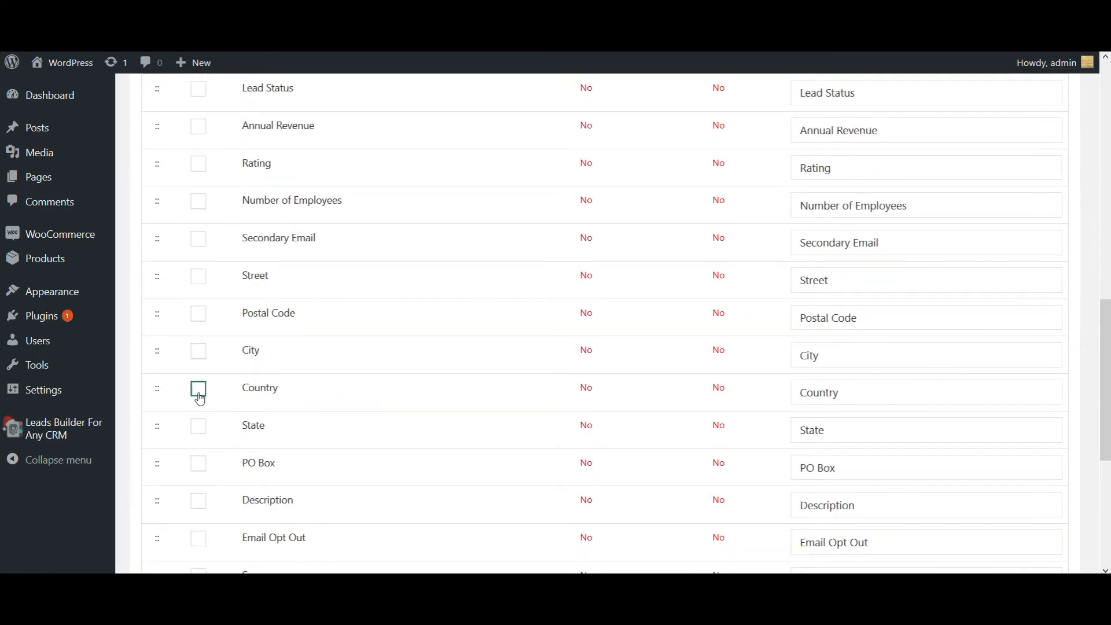
pyautogui.click(197, 392)
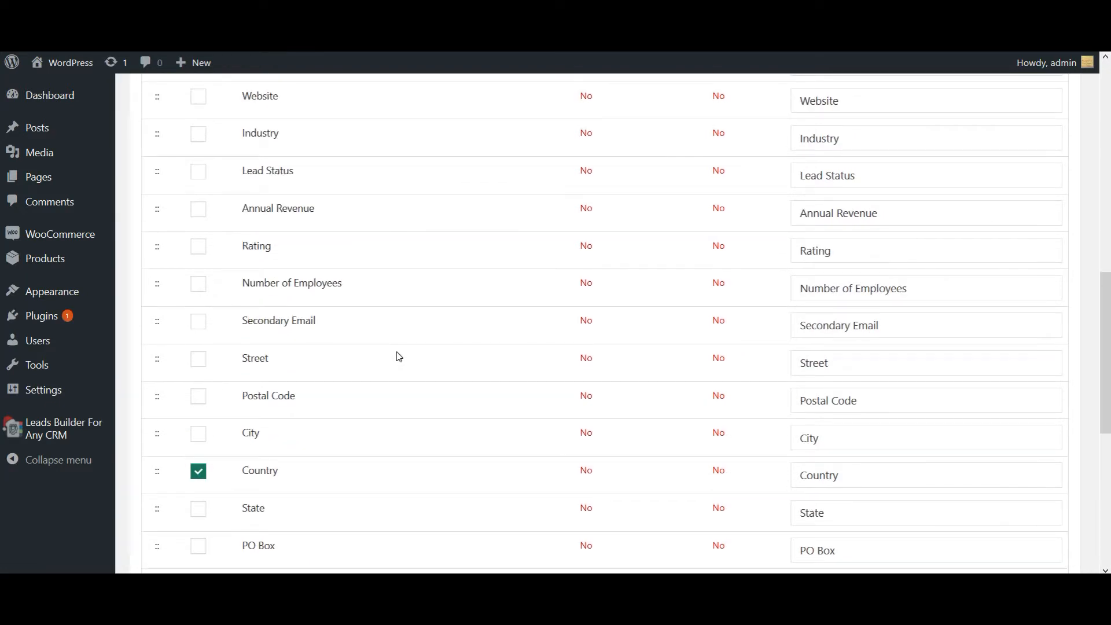
pyautogui.scroll(3)
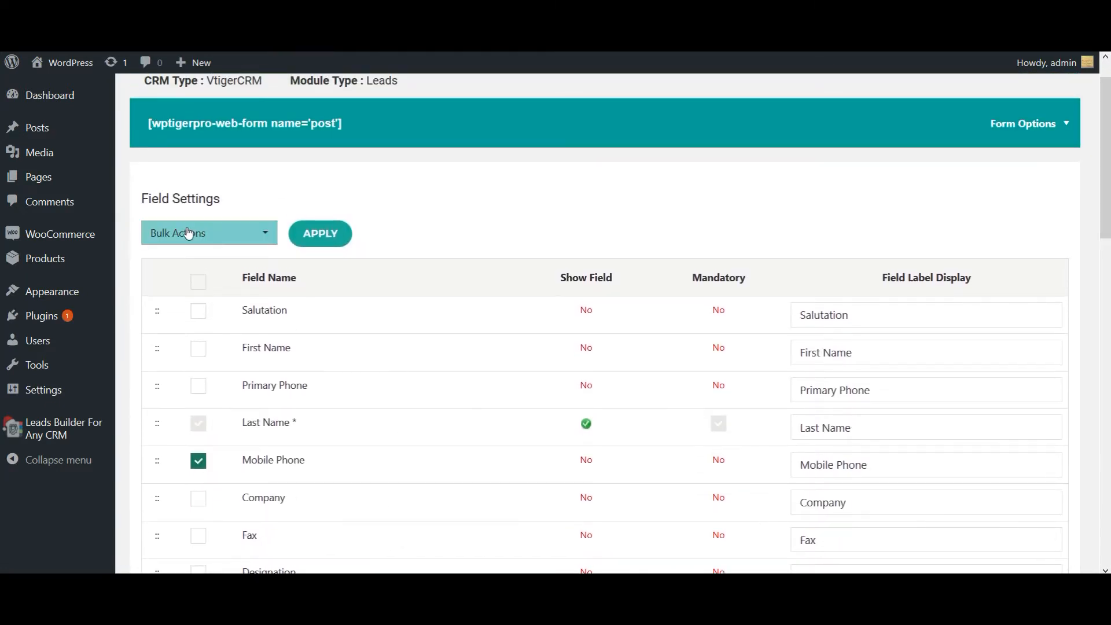
# - Apply the Enable Field bulk action to the marked fields
pyautogui.click(207, 233)
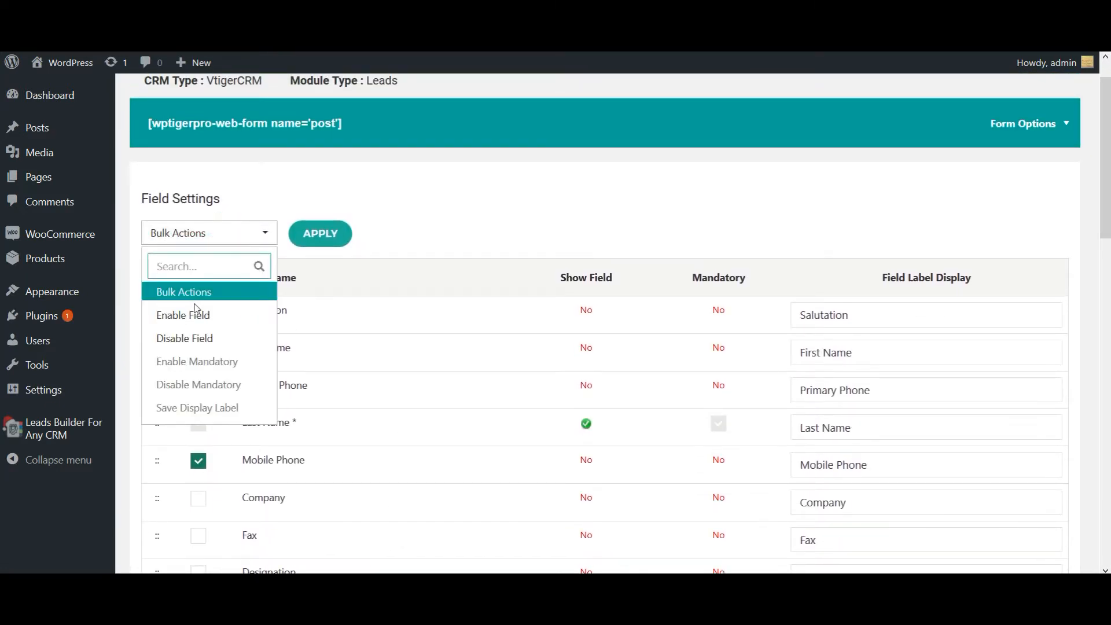
pyautogui.click(183, 315)
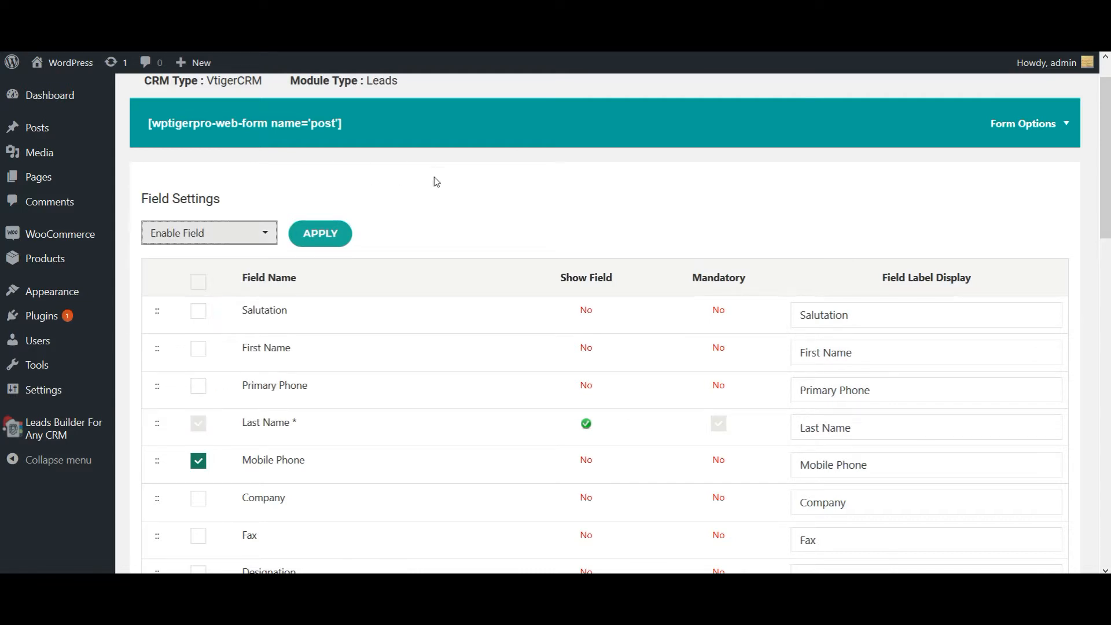
pyautogui.click(319, 232)
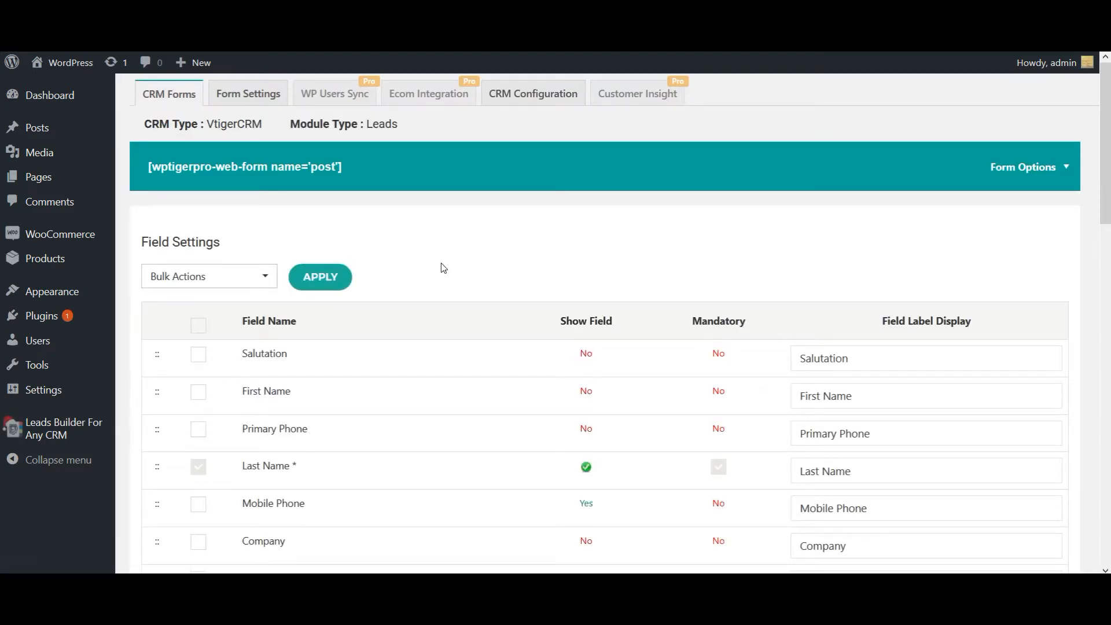
pyautogui.scroll(-3)
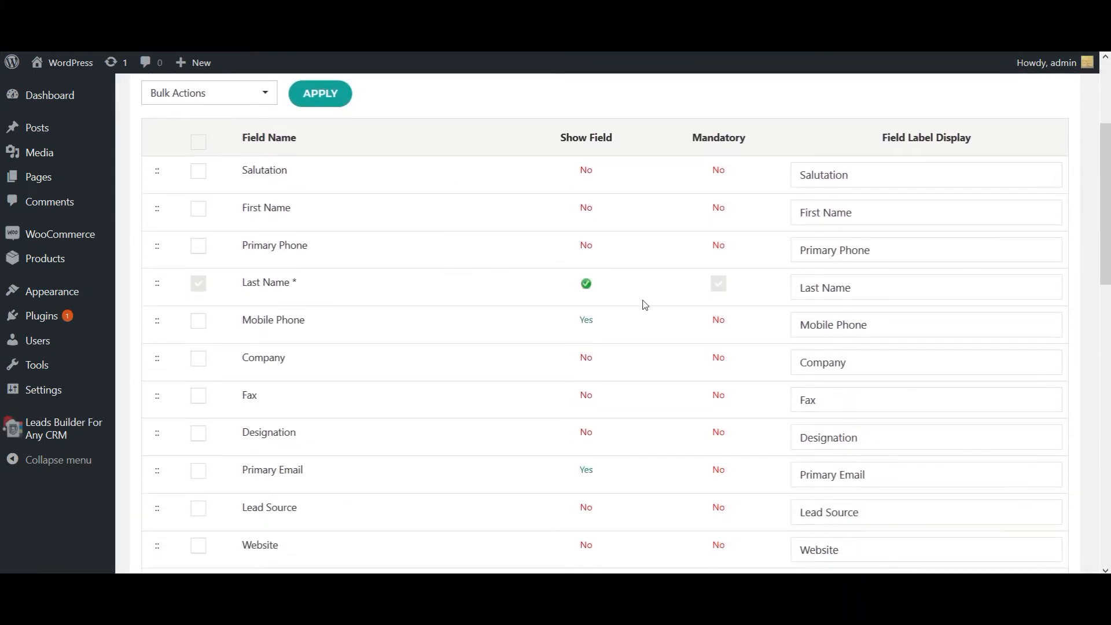
pyautogui.scroll(3)
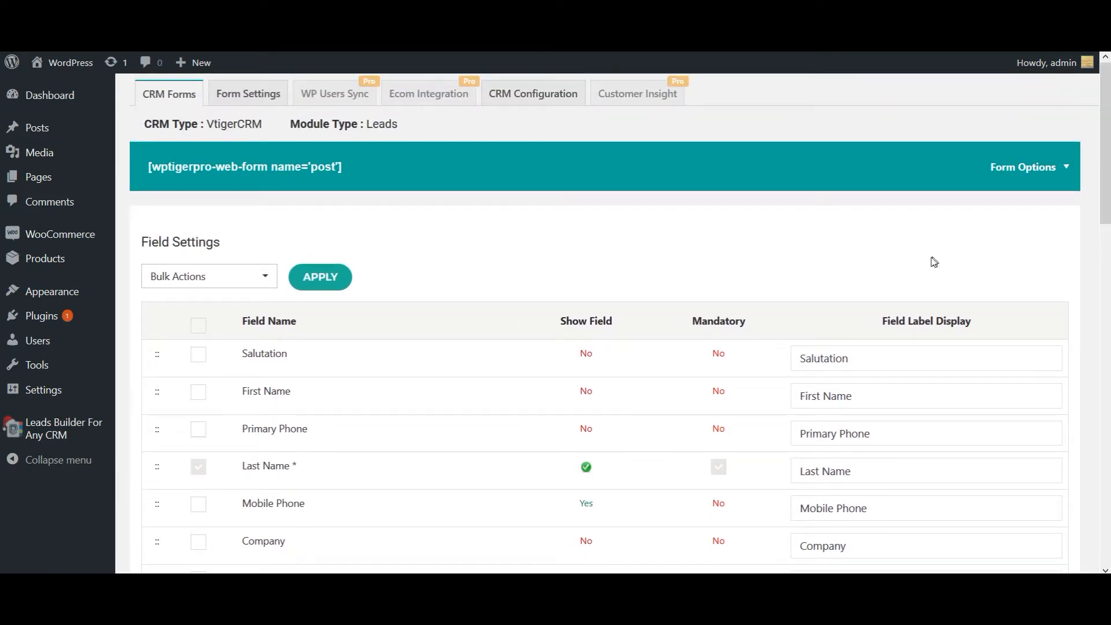
# - Save the Form Options with URL redirection on, confirm Success, and select the form's shortcode
pyautogui.click(1026, 167)
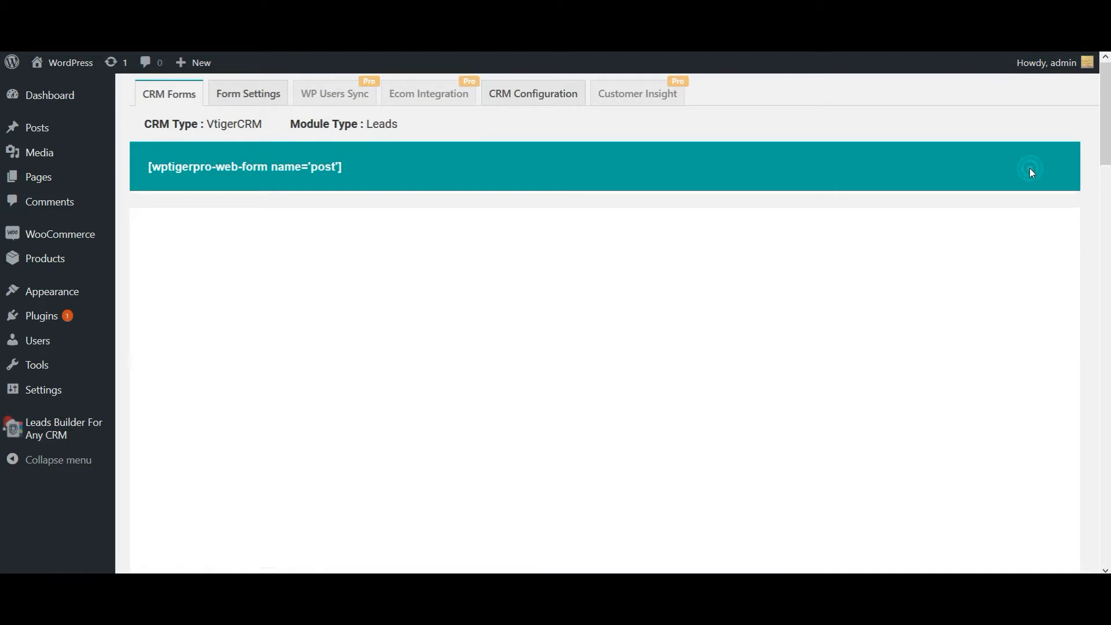
pyautogui.click(248, 93)
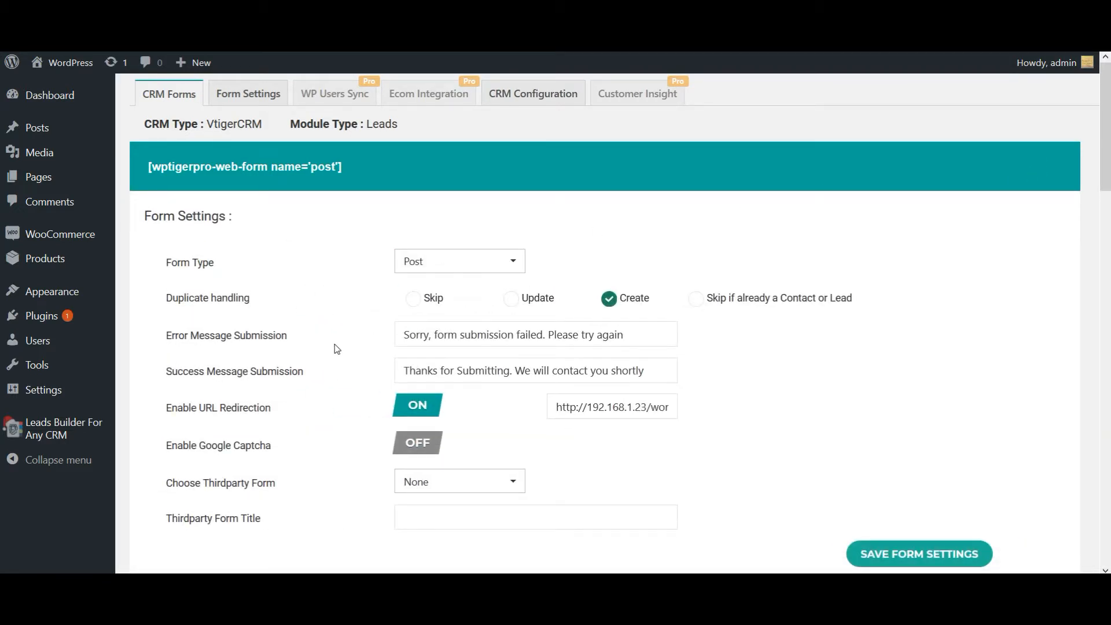
pyautogui.moveTo(283, 351)
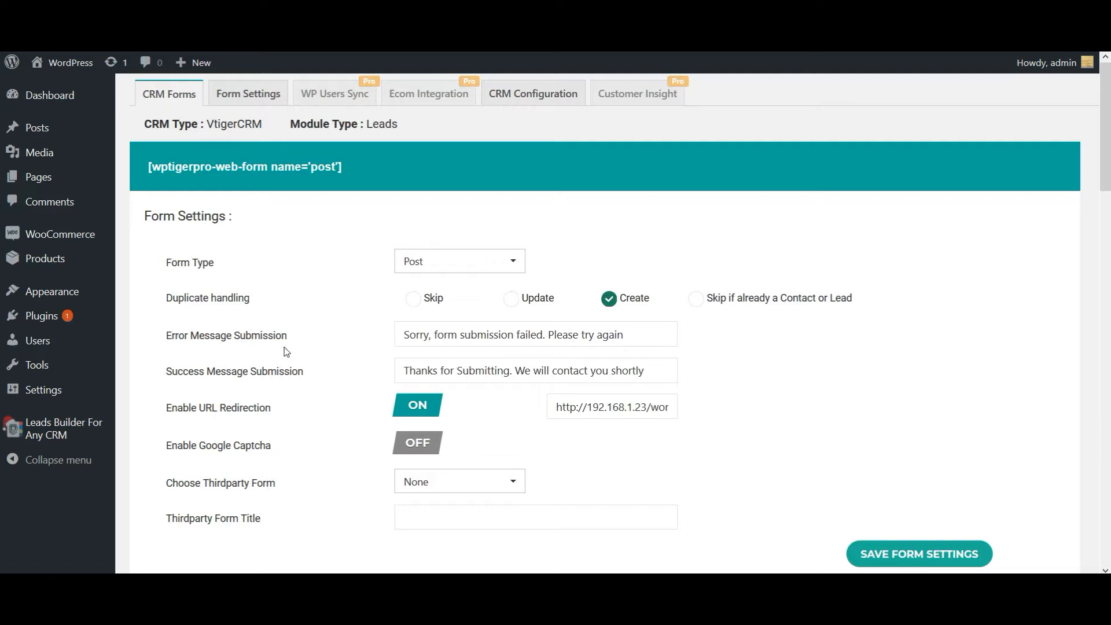
pyautogui.moveTo(308, 387)
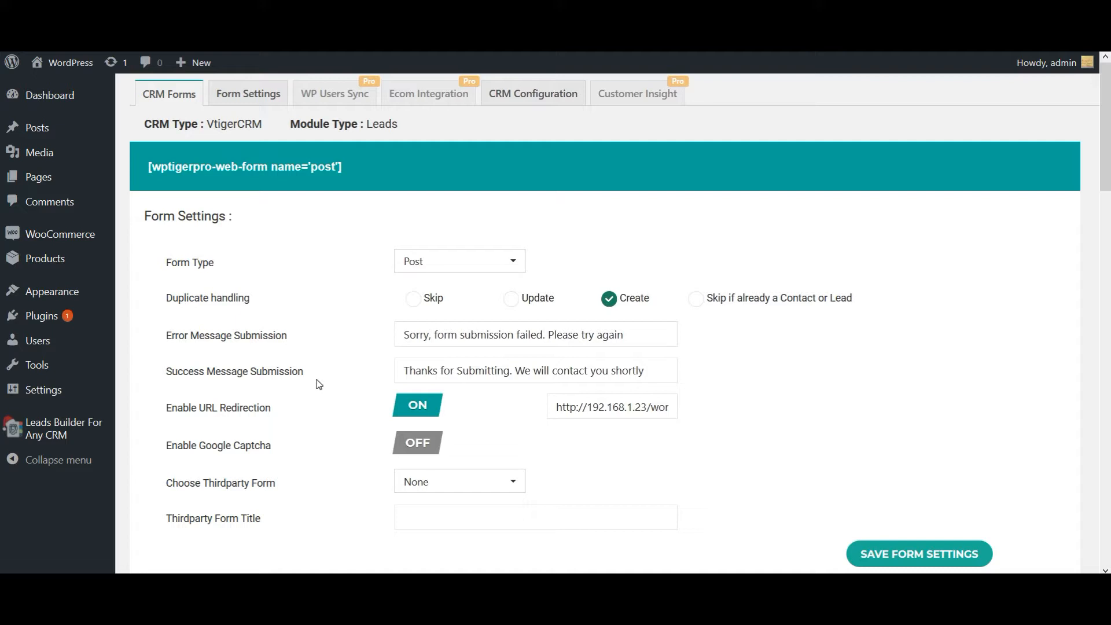
pyautogui.moveTo(409, 428)
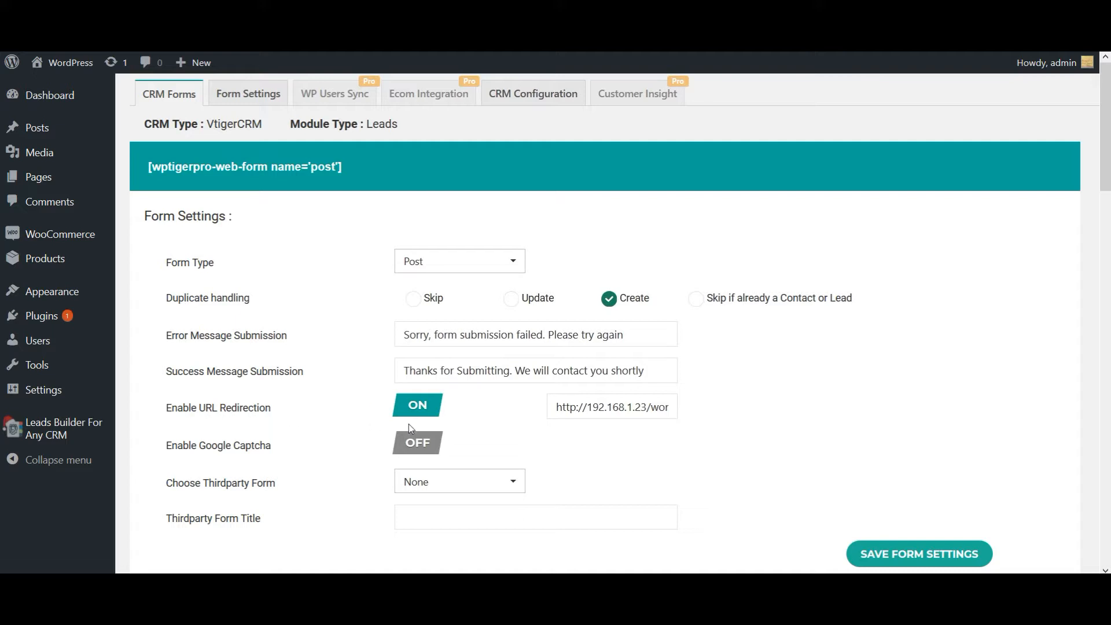
pyautogui.moveTo(503, 433)
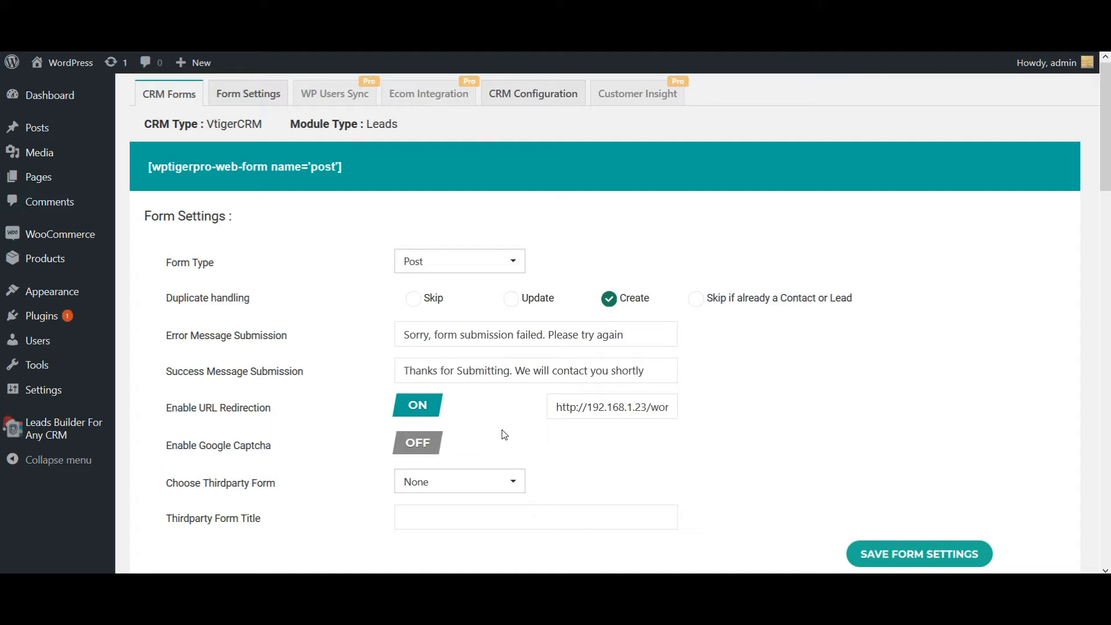
pyautogui.moveTo(646, 438)
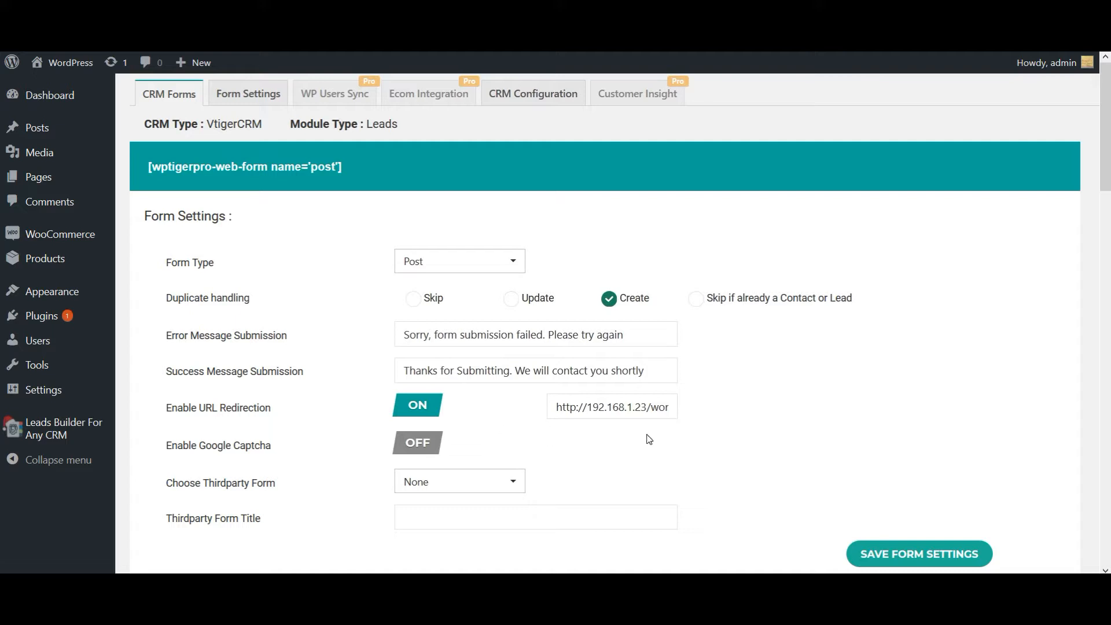
pyautogui.click(917, 554)
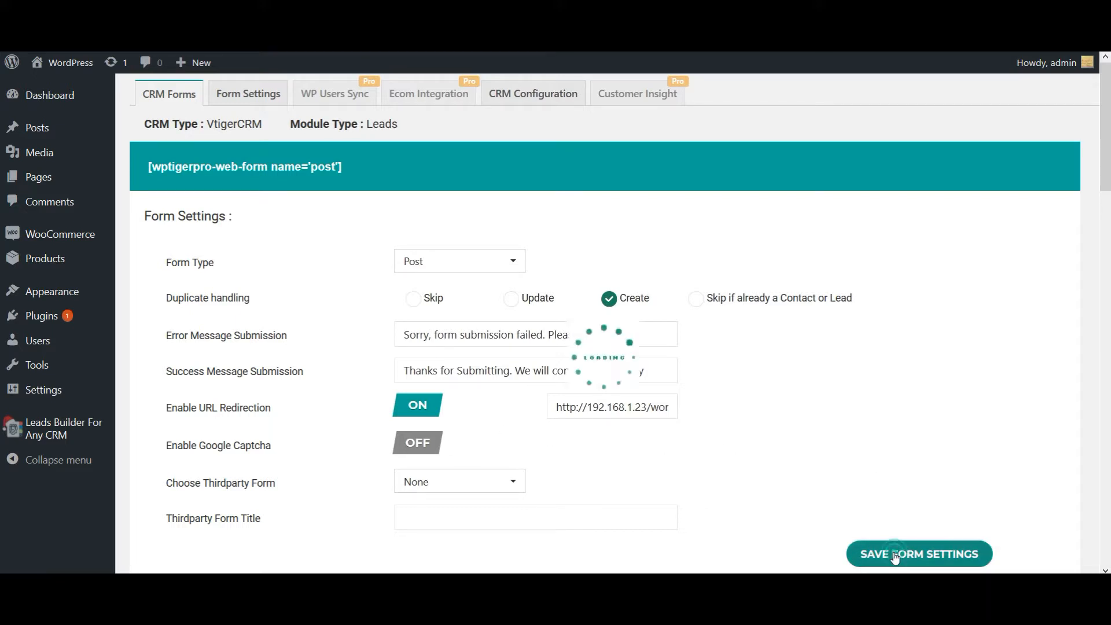
pyautogui.click(918, 554)
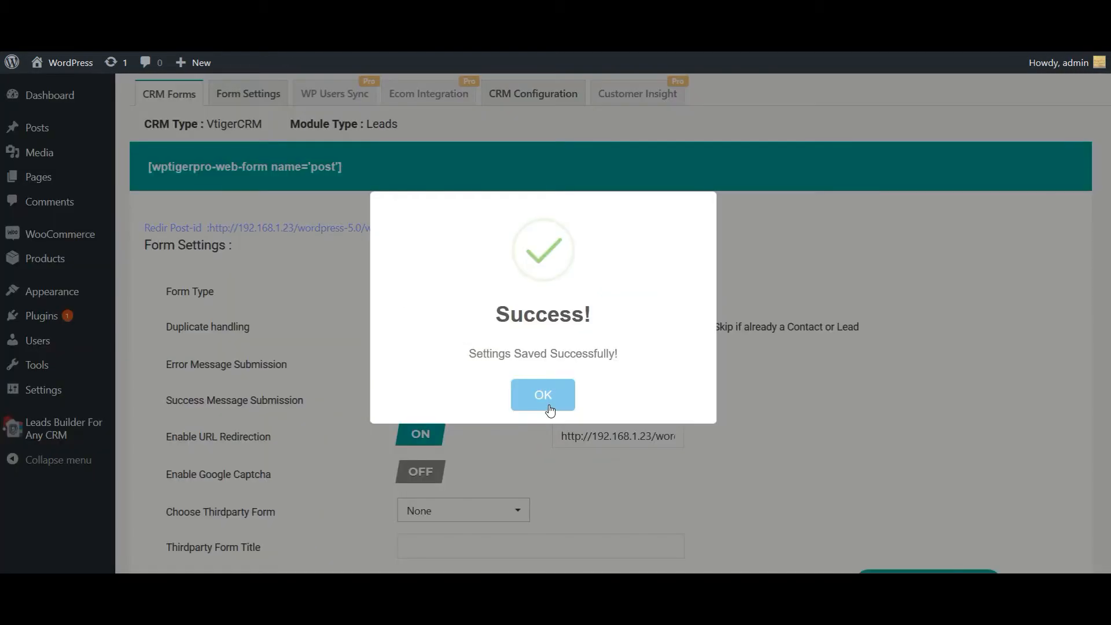
pyautogui.click(541, 395)
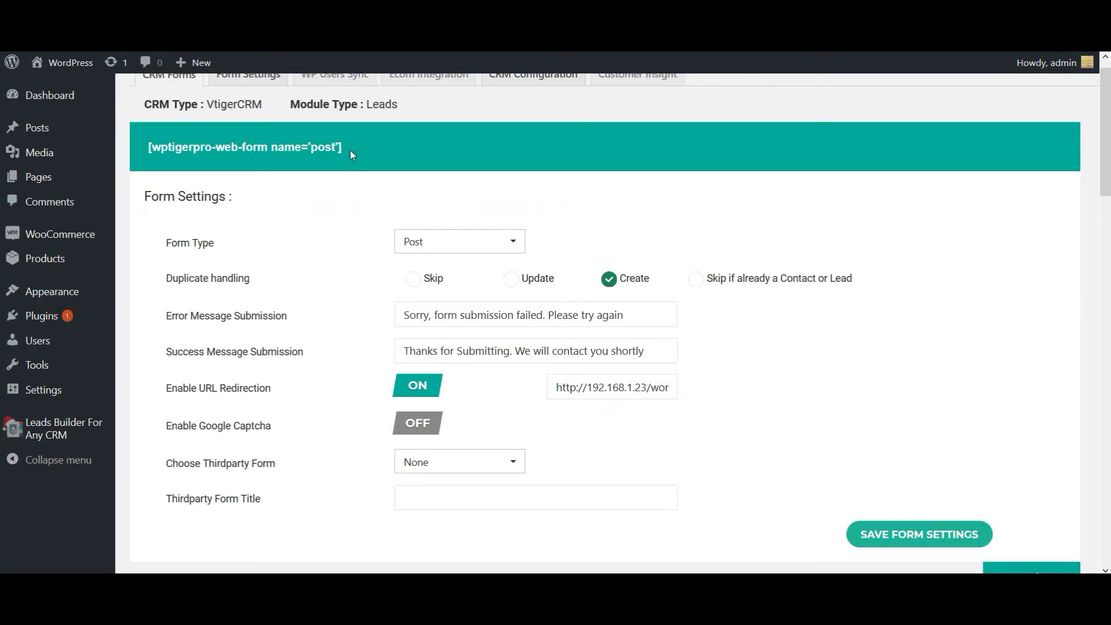
pyautogui.tripleClick(245, 147)
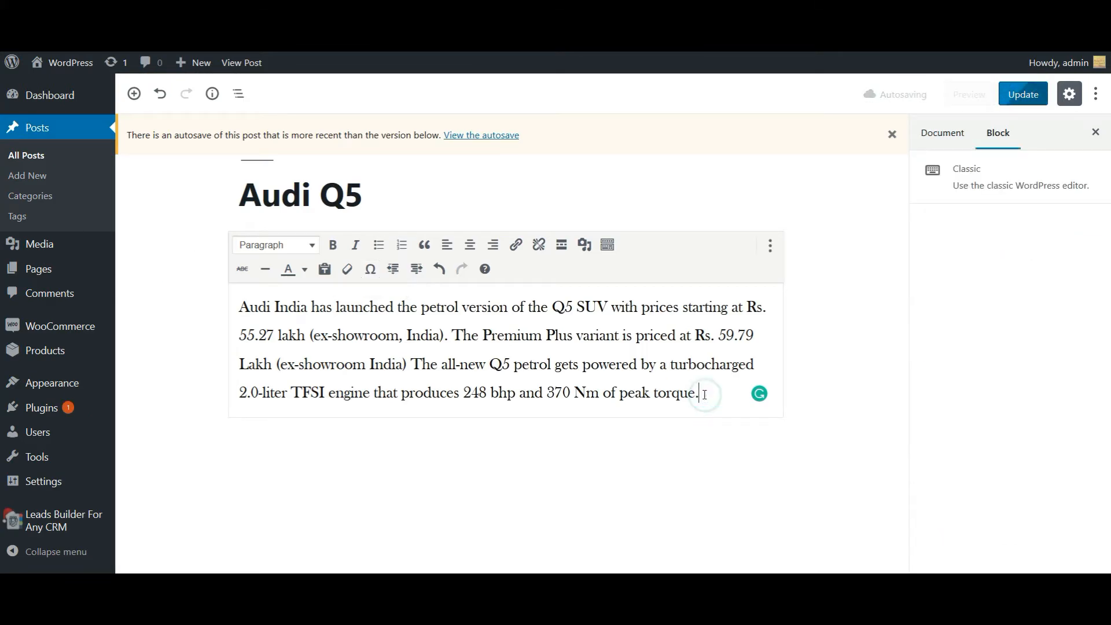
# - Insert [wptigerpro-web-form name='post'] below the Audi Q5 post text and update the post
pyautogui.write("[wptigerpro-web-form name='post']")
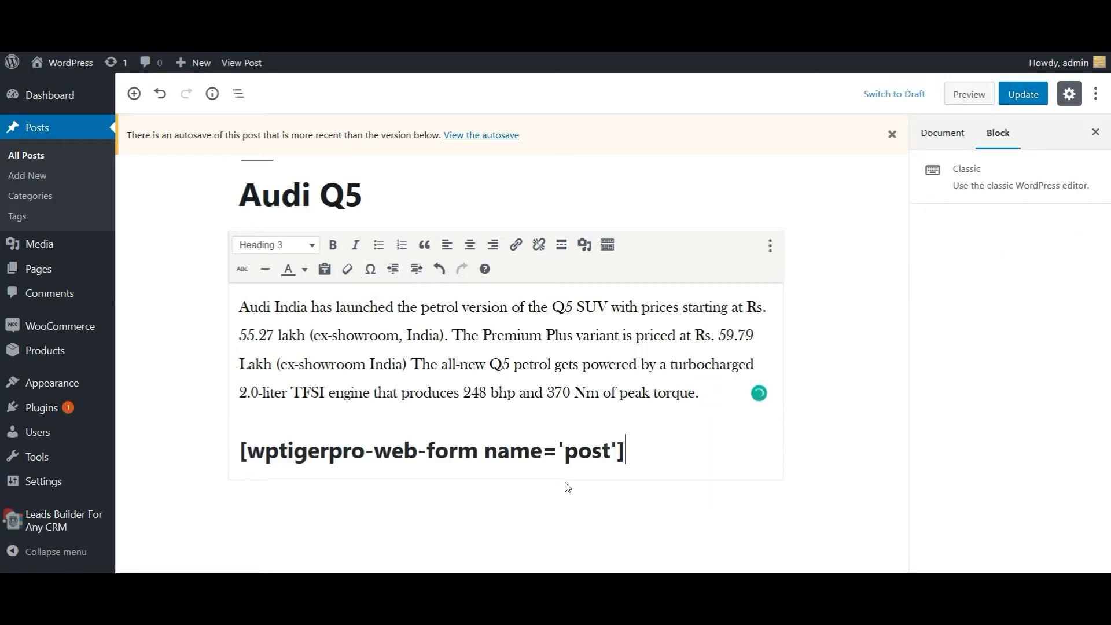
pyautogui.tripleClick(430, 450)
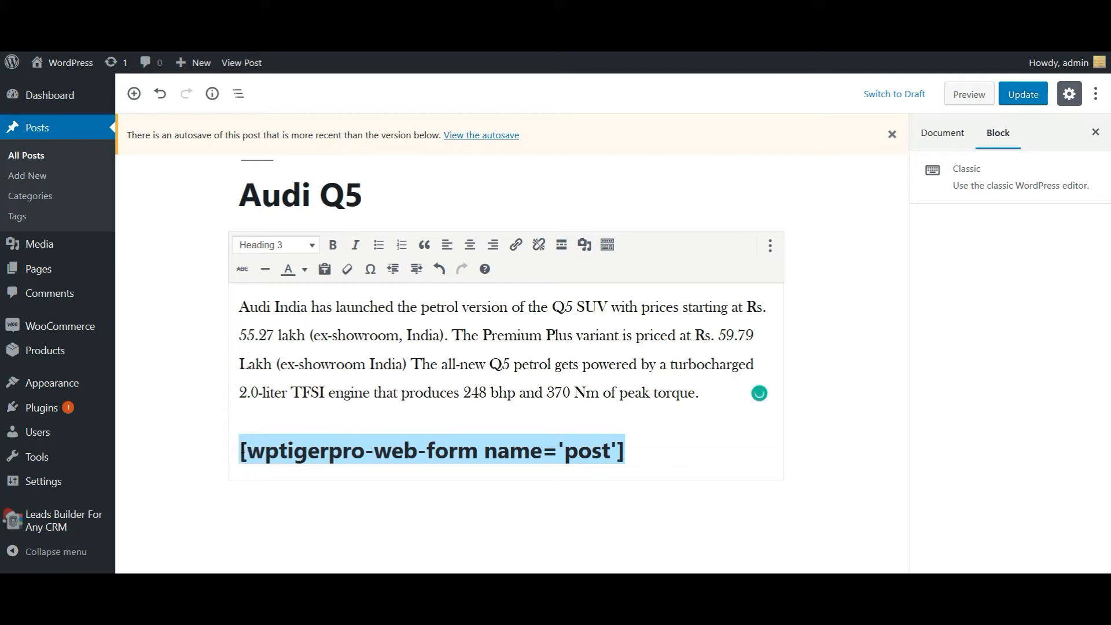
pyautogui.click(273, 244)
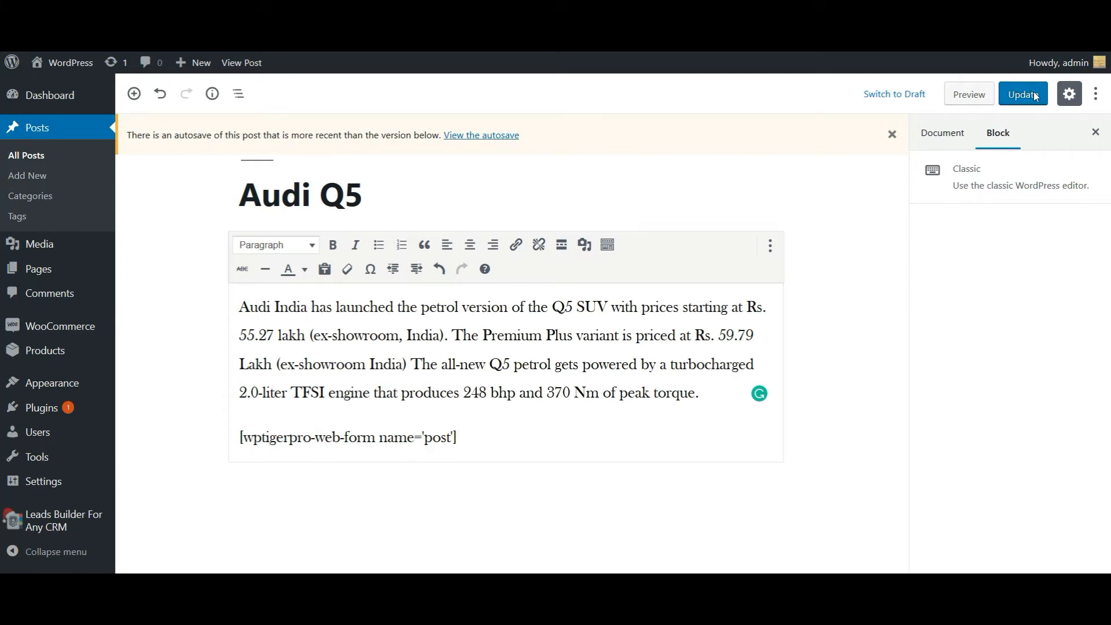
pyautogui.click(510, 191)
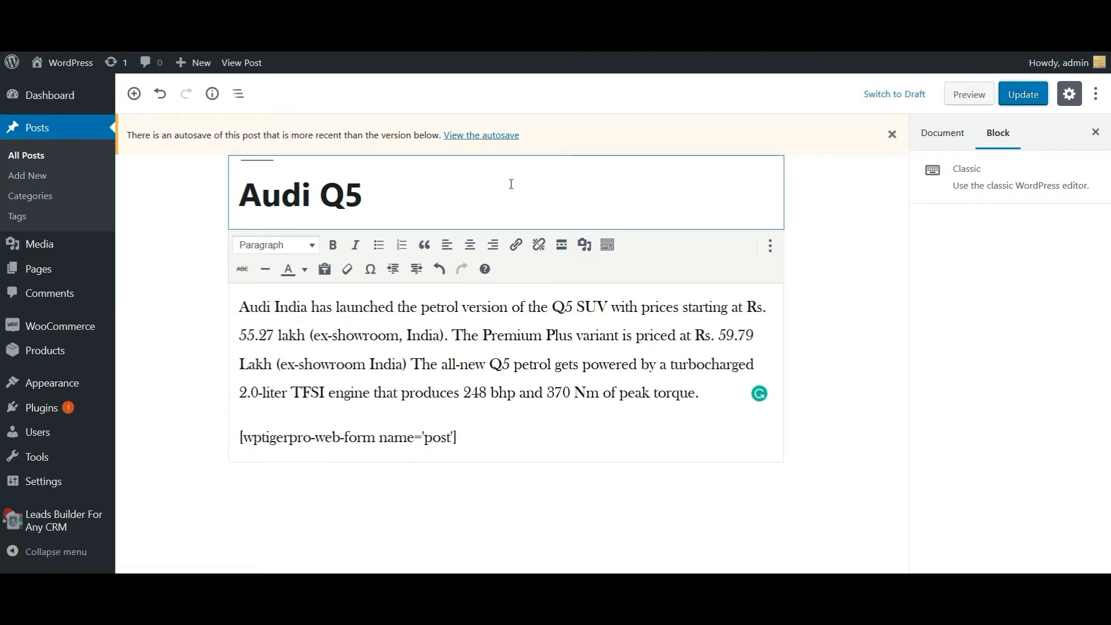
pyautogui.click(1022, 94)
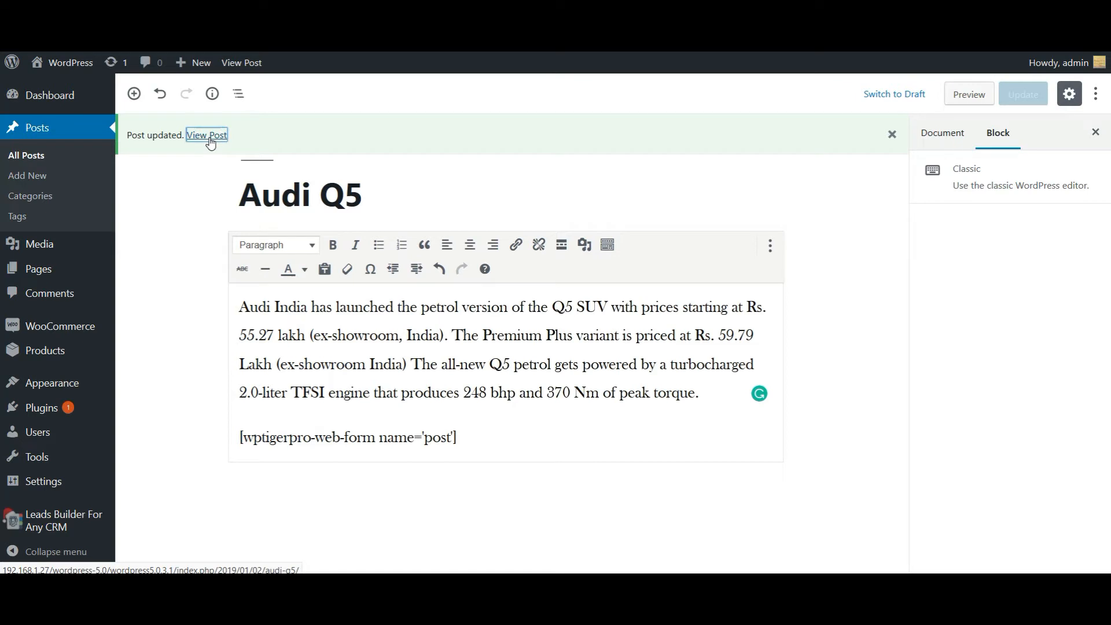
pyautogui.click(206, 136)
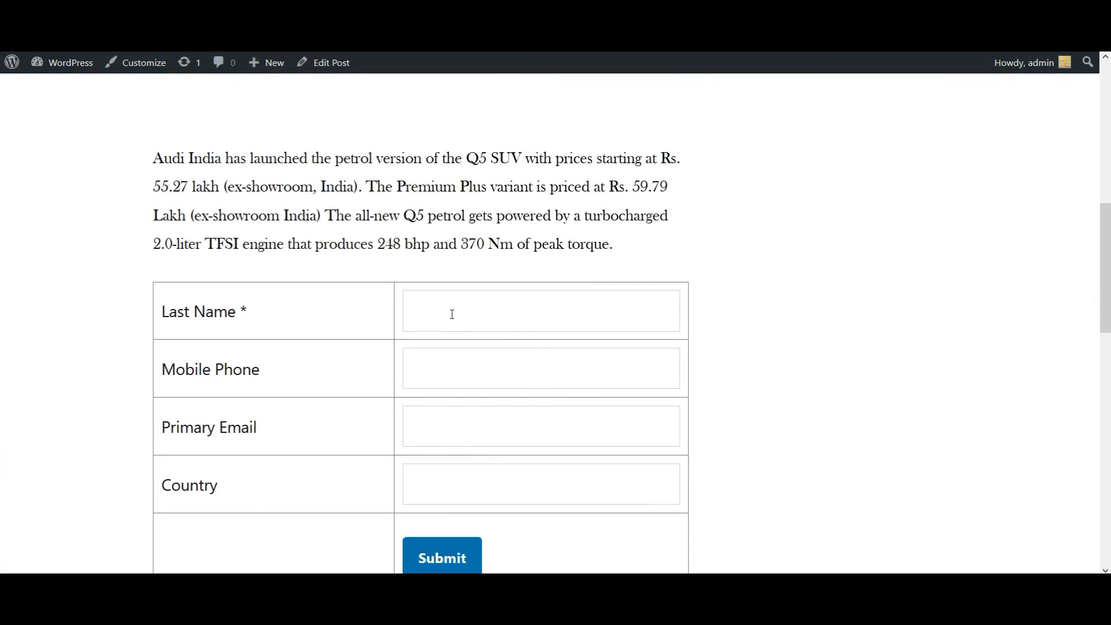
pyautogui.click(540, 310)
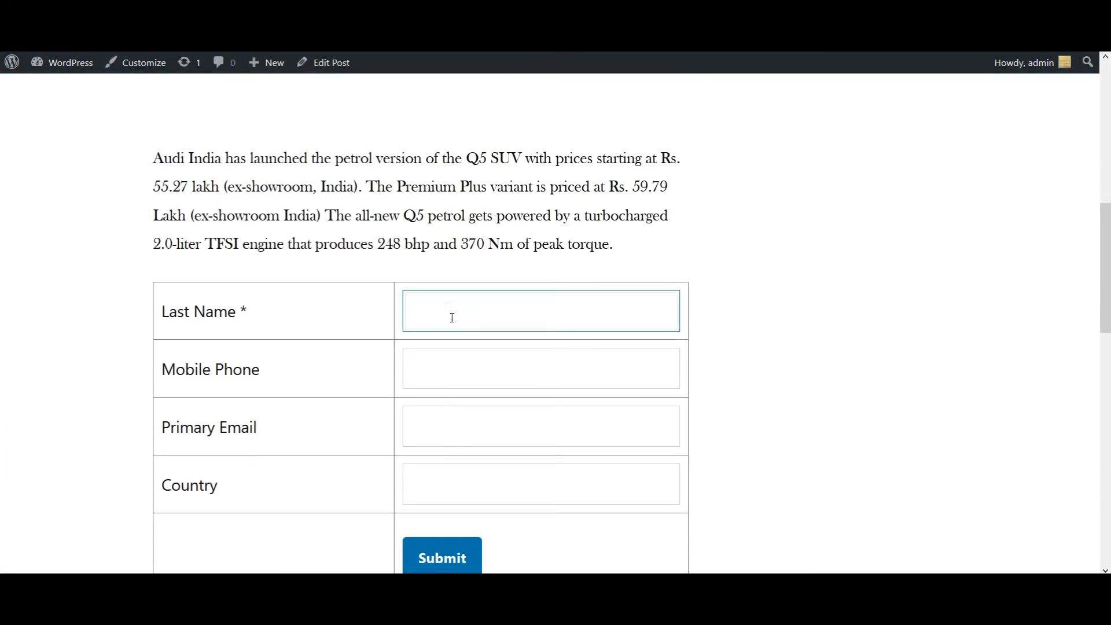
pyautogui.write('Clare')
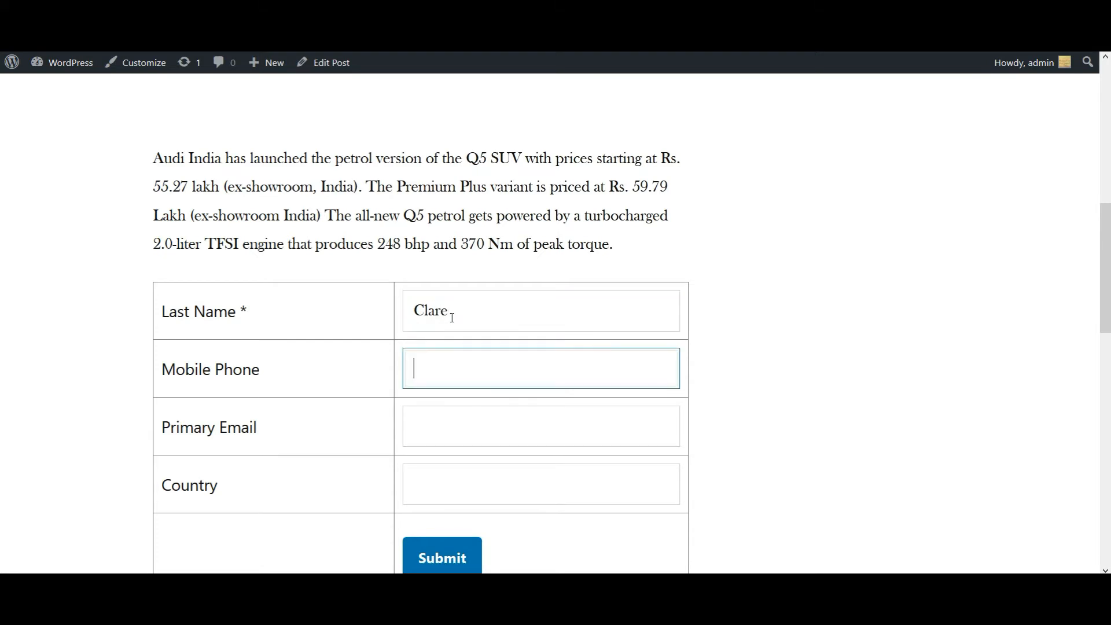
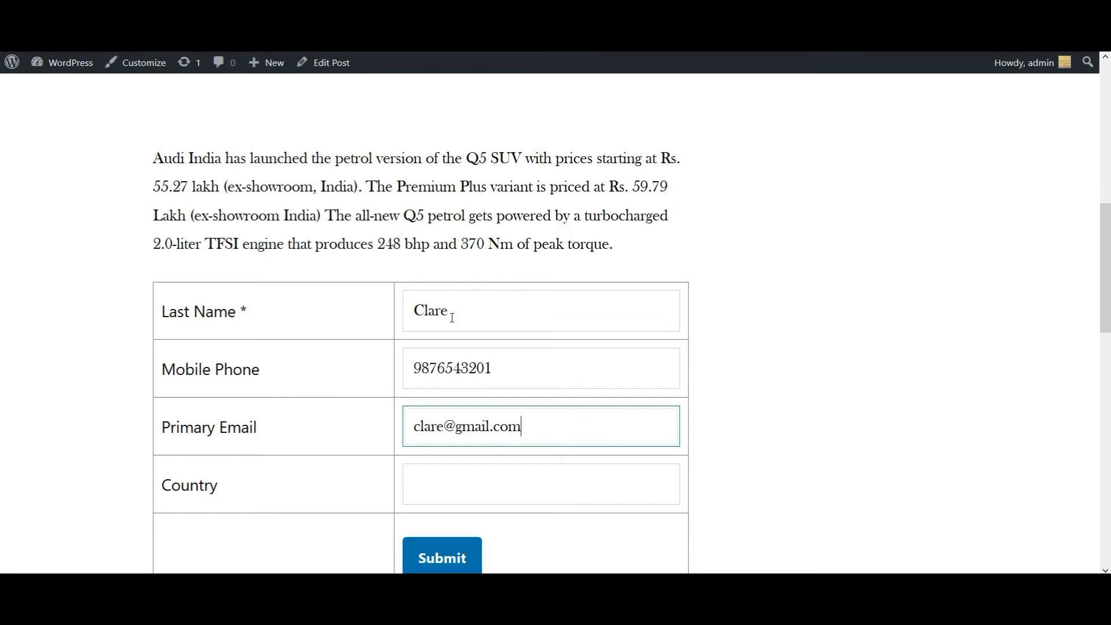
pyautogui.scroll(-3)
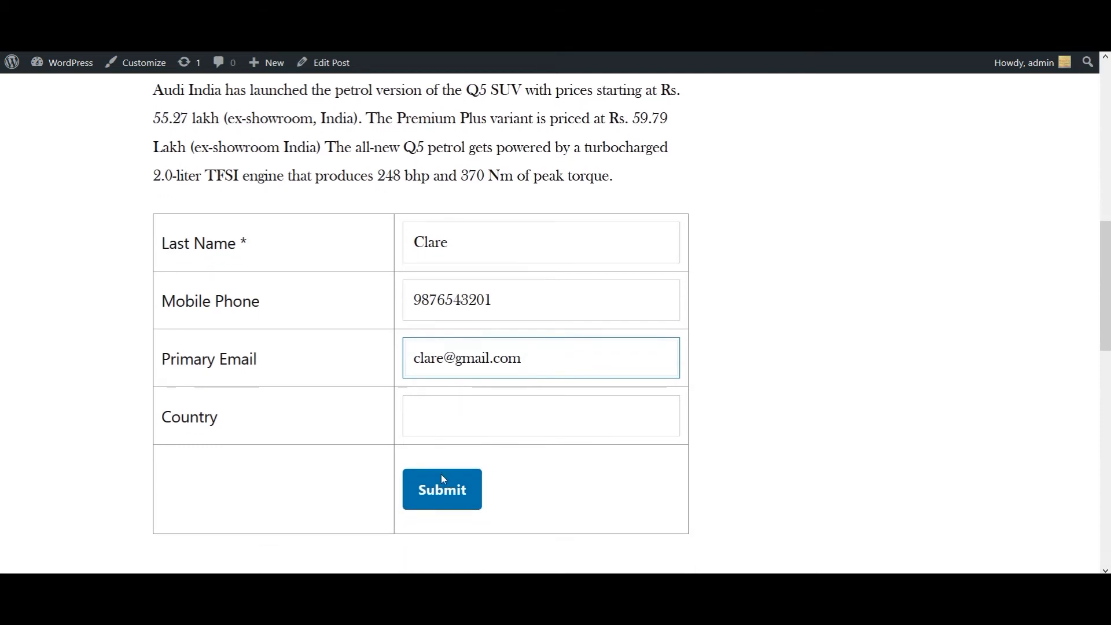
# - Submit the test lead from the Audi Q5 post's form
pyautogui.click(441, 488)
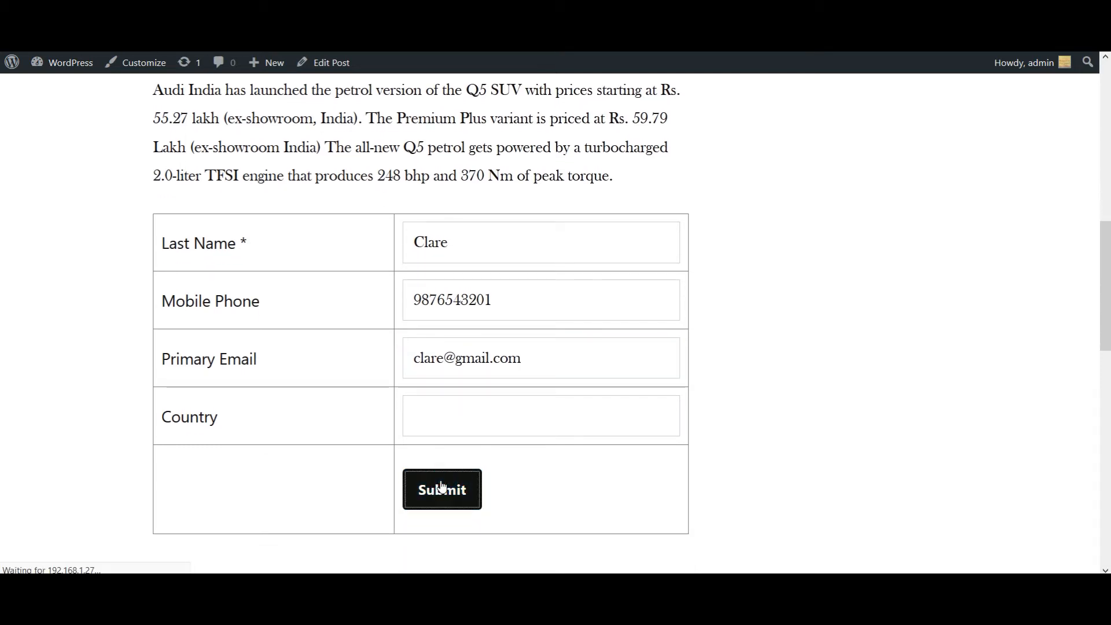
pyautogui.click(441, 488)
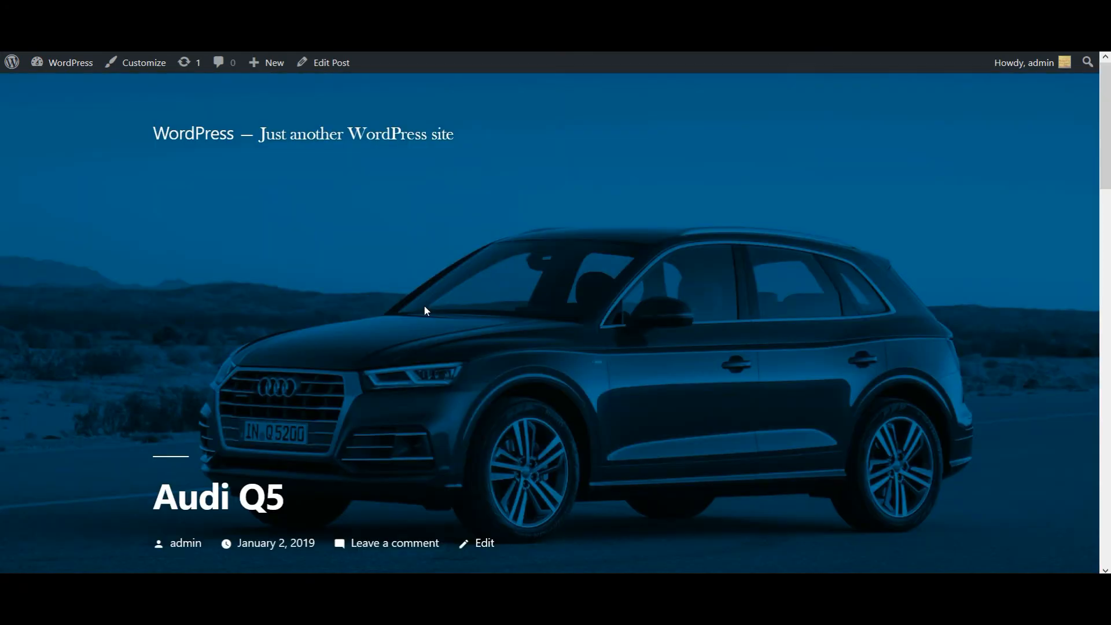
pyautogui.scroll(-3)
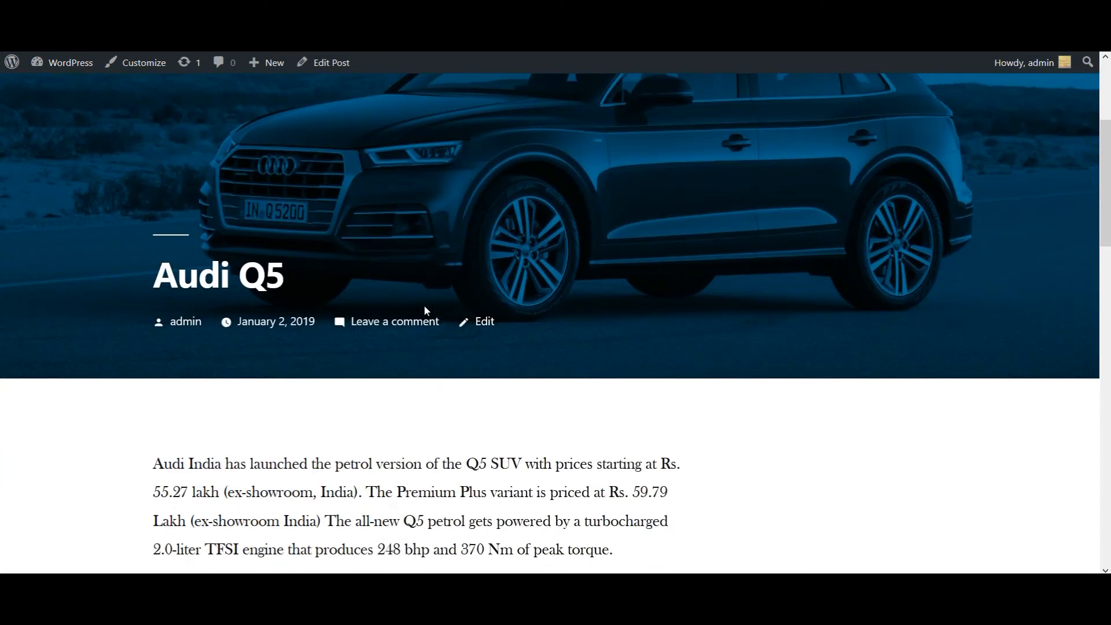
pyautogui.scroll(-3)
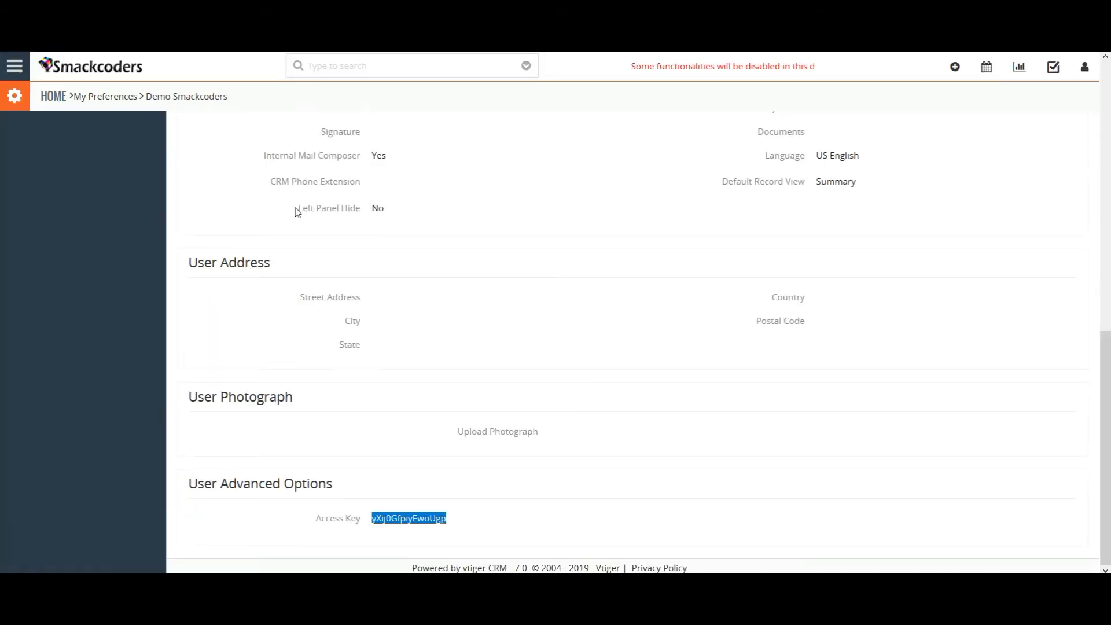
# - Navigate via Marketing to the Leads list, where the new Clare lead tops the list
pyautogui.click(14, 65)
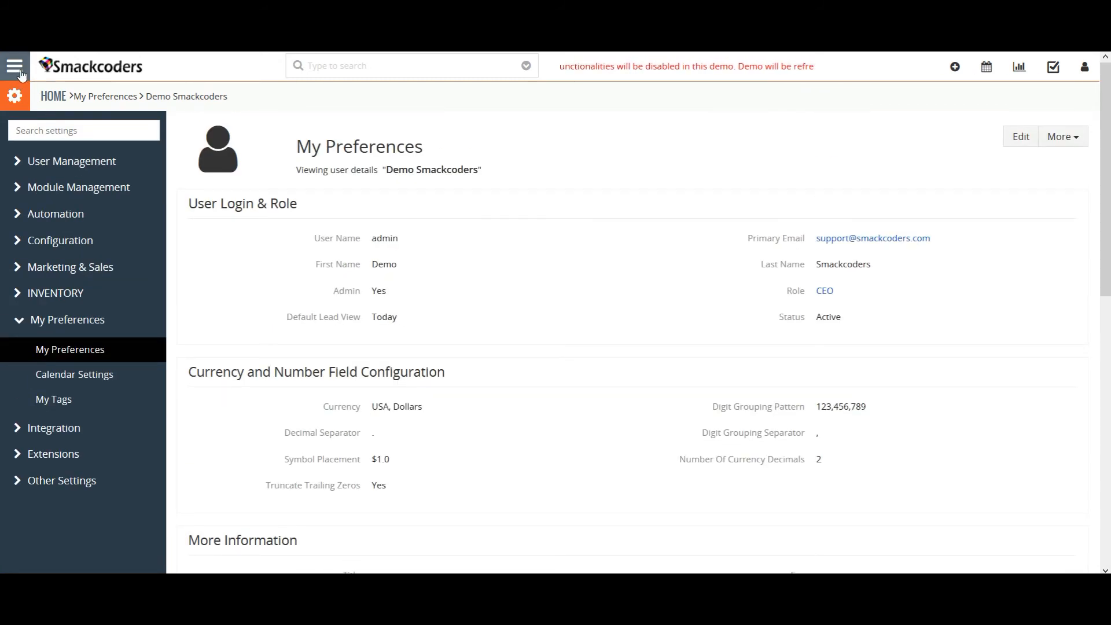
pyautogui.click(15, 66)
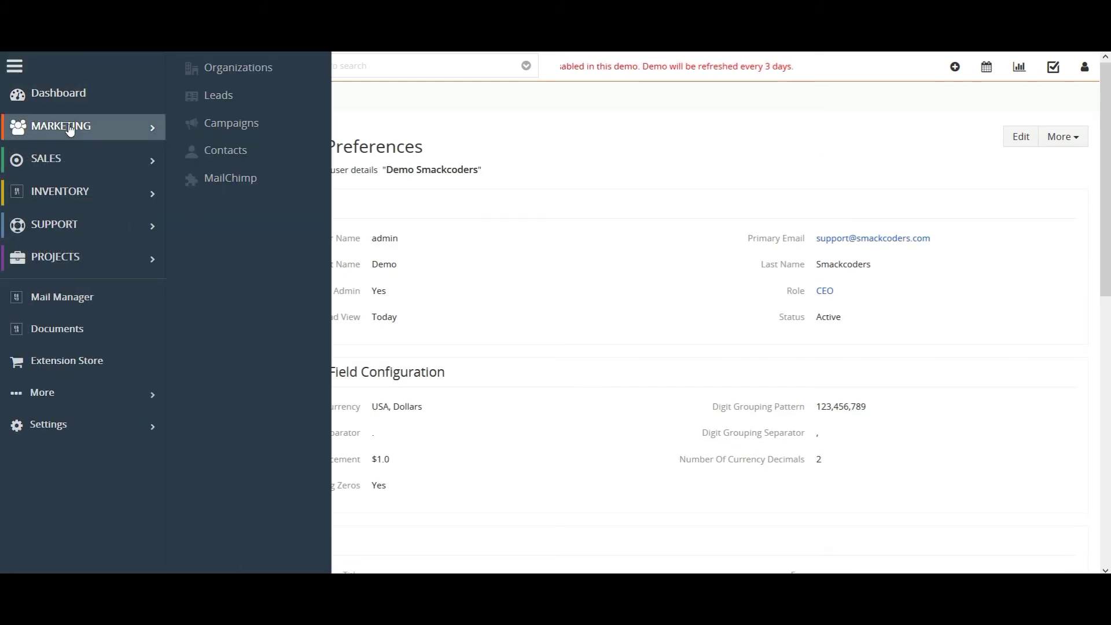
pyautogui.moveTo(219, 95)
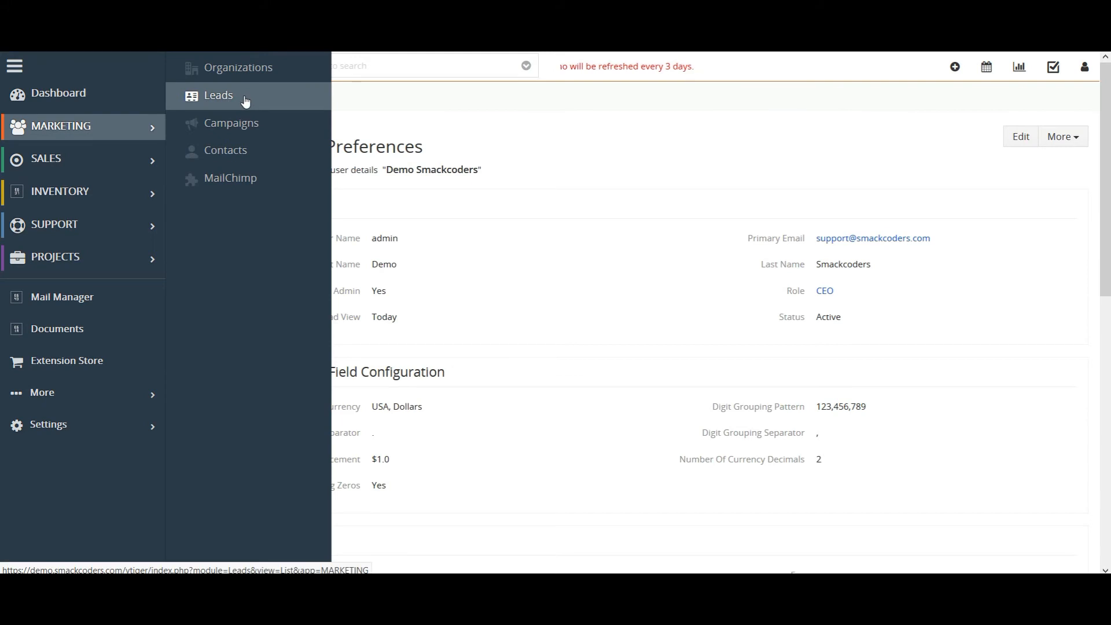
pyautogui.click(218, 95)
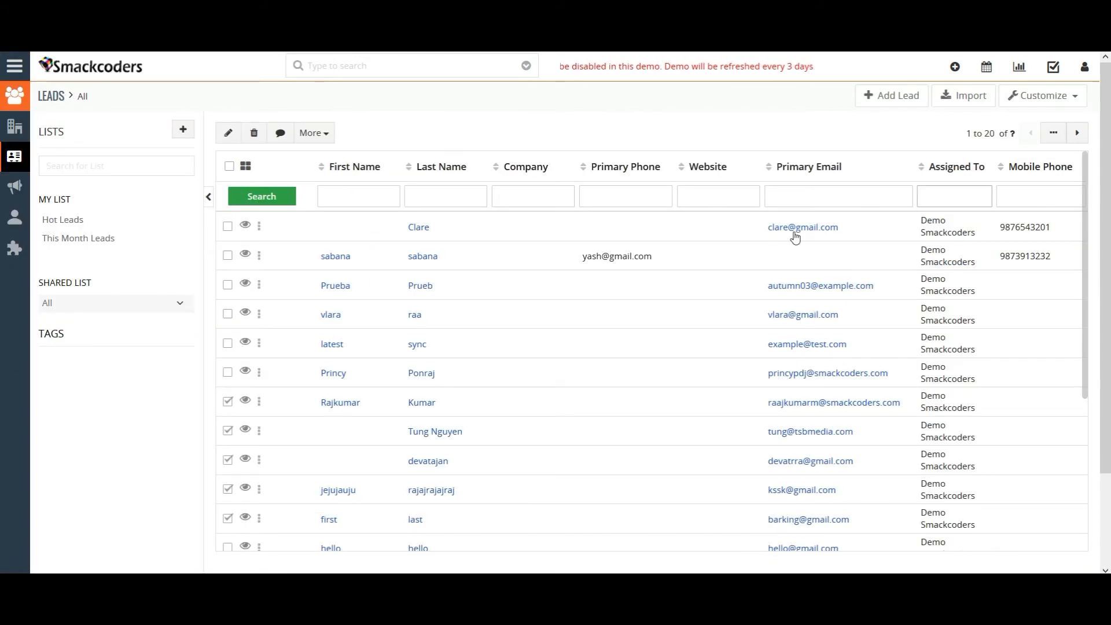
pyautogui.moveTo(818, 237)
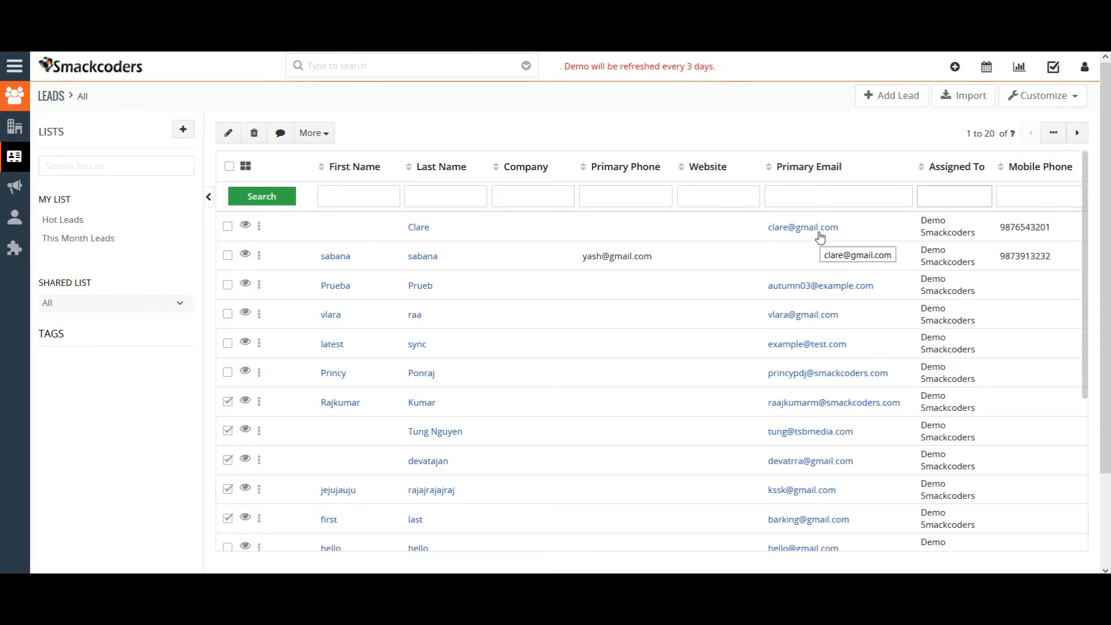